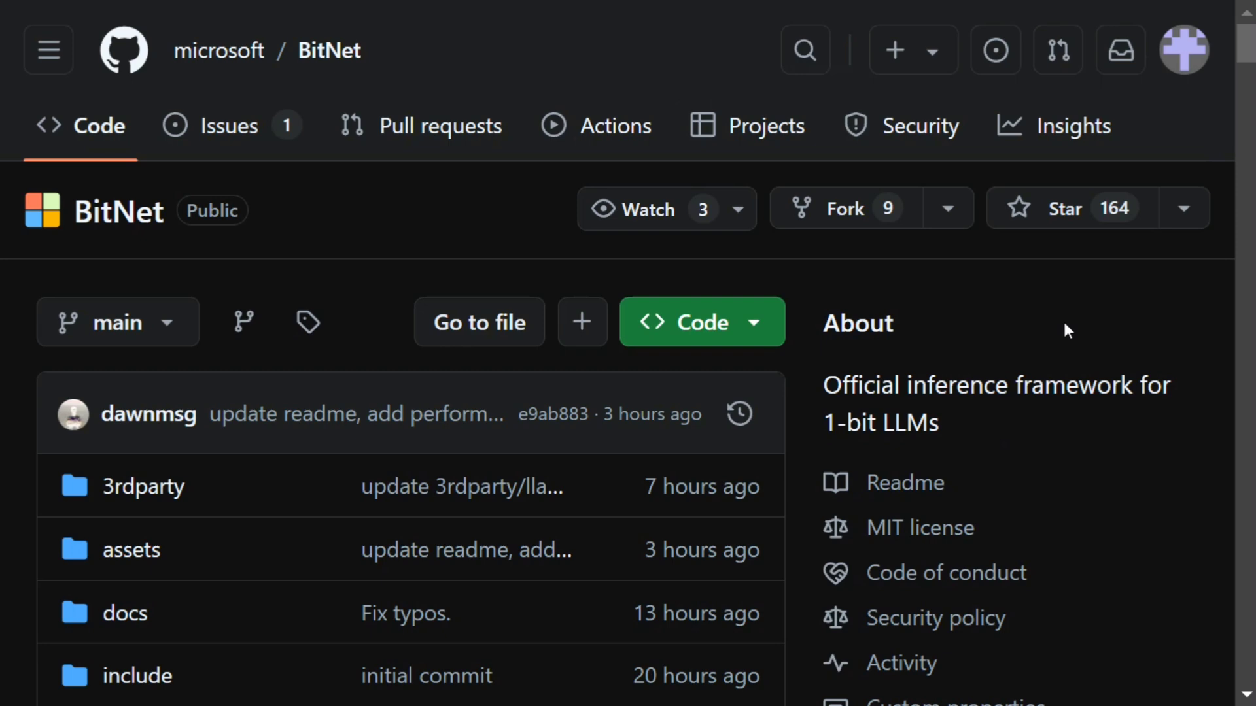
- Scroll past the repository file list to the bitnet.cpp README heading and intro paragraph
scroll(down, 3)
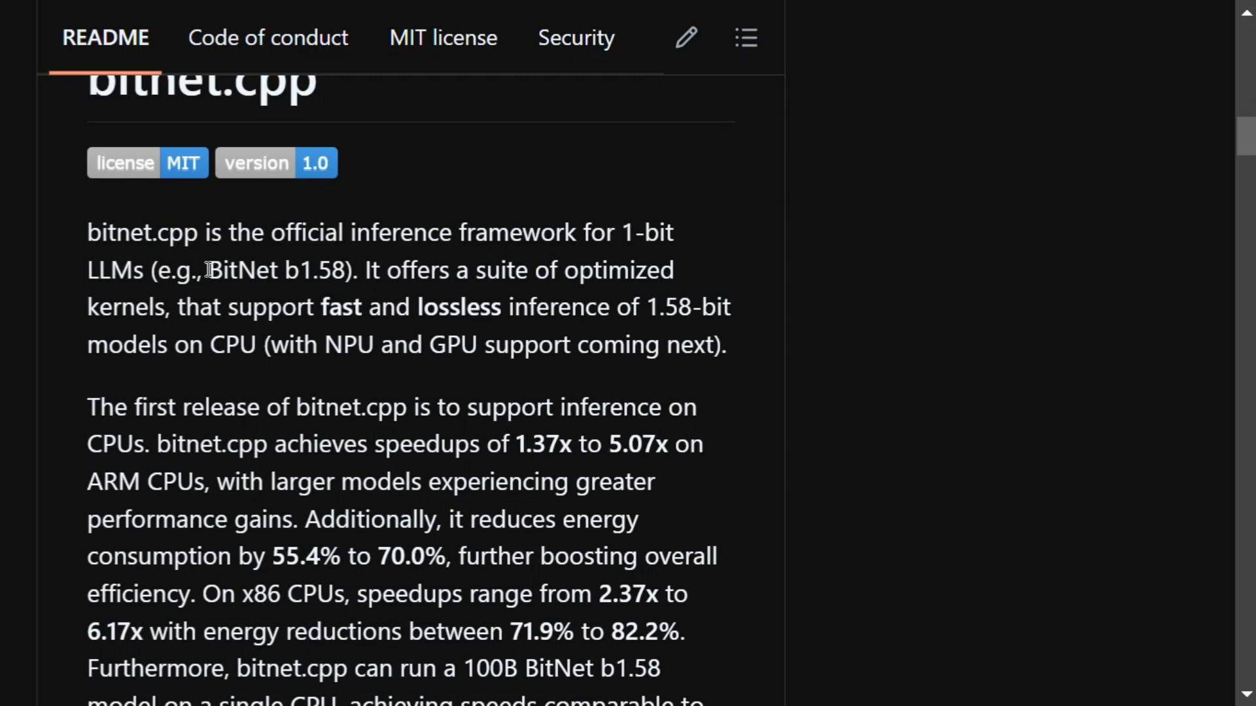
mouse_move(371, 306)
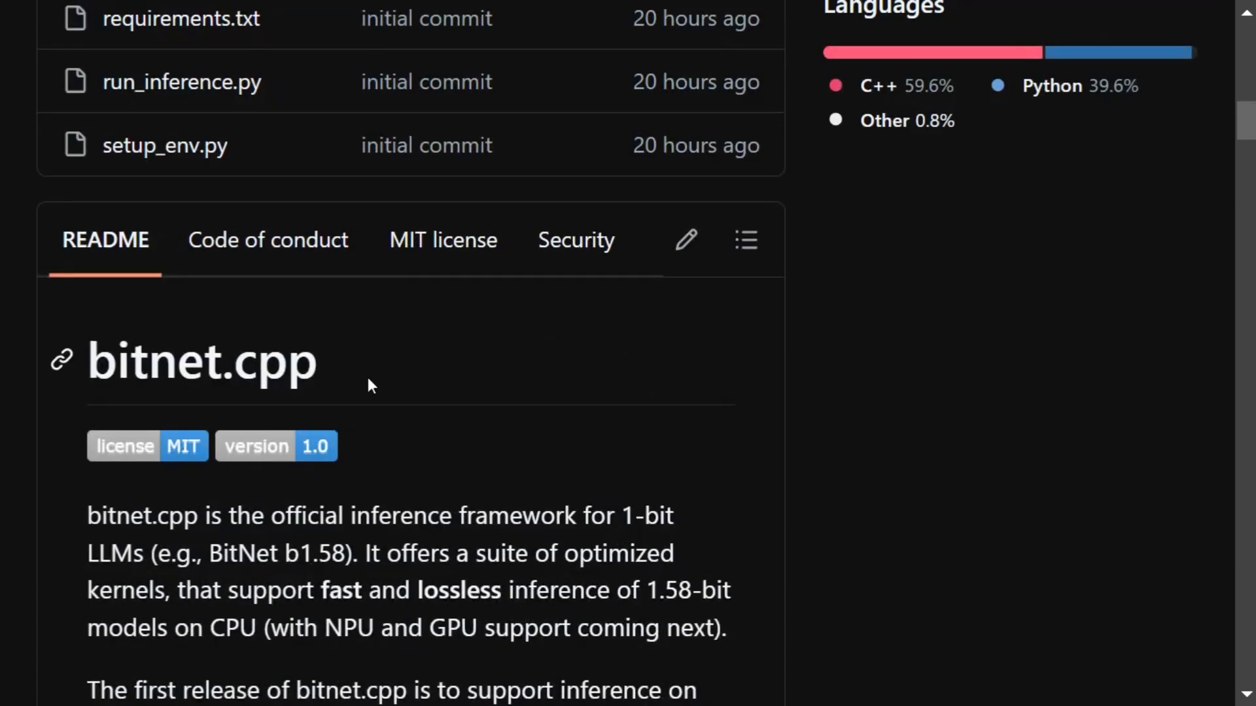
- Bring up the Supported Models table and scroll it horizontally to reveal the TL2 kernel column
scroll(down, 3)
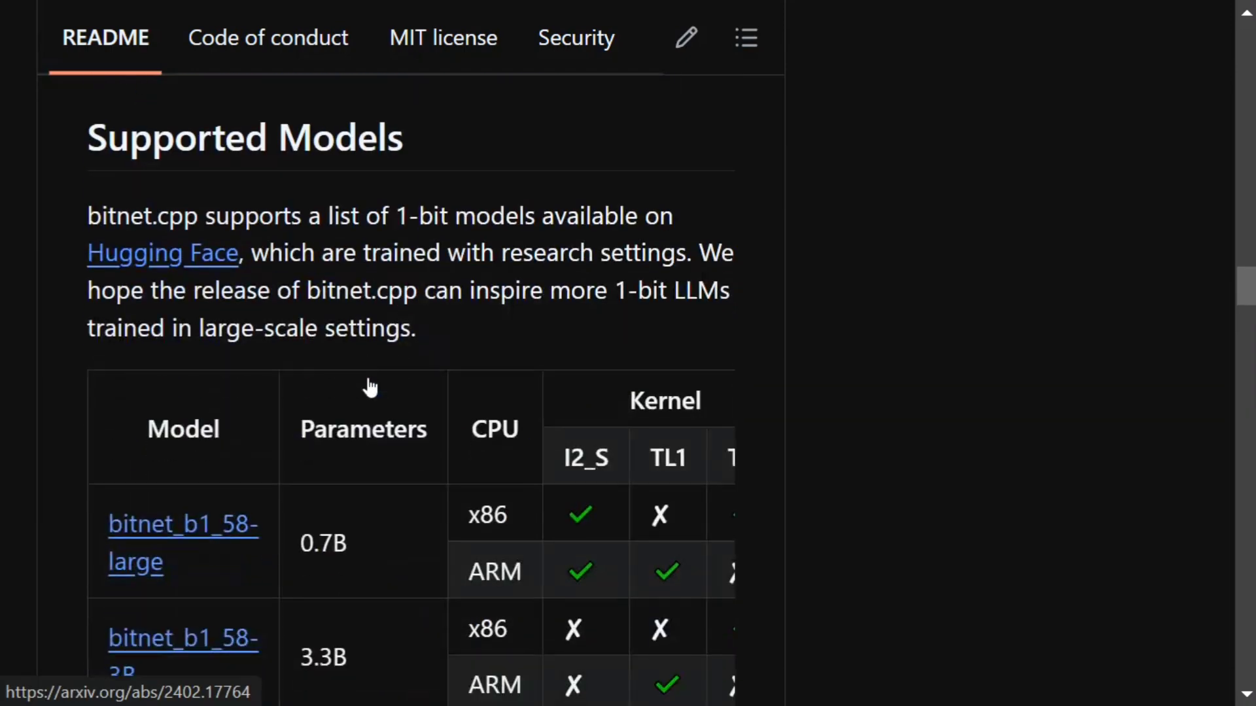
scroll(down, 3)
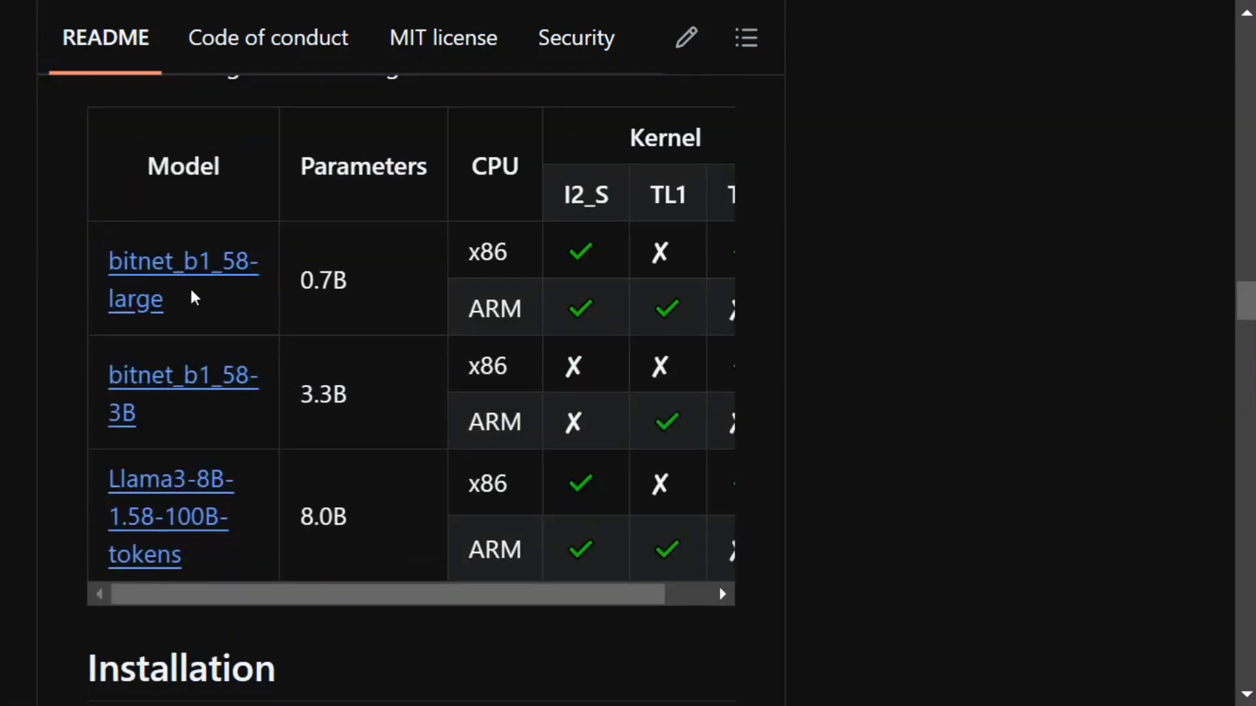
mouse_move(169, 279)
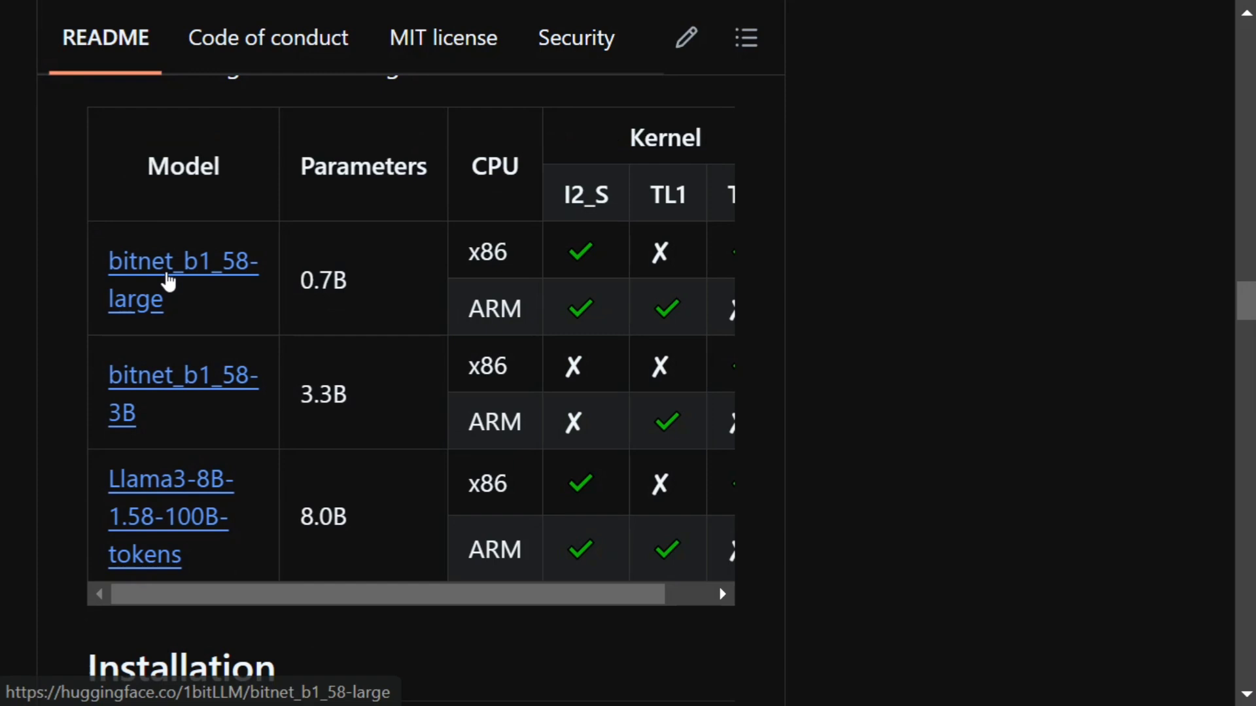
mouse_move(203, 552)
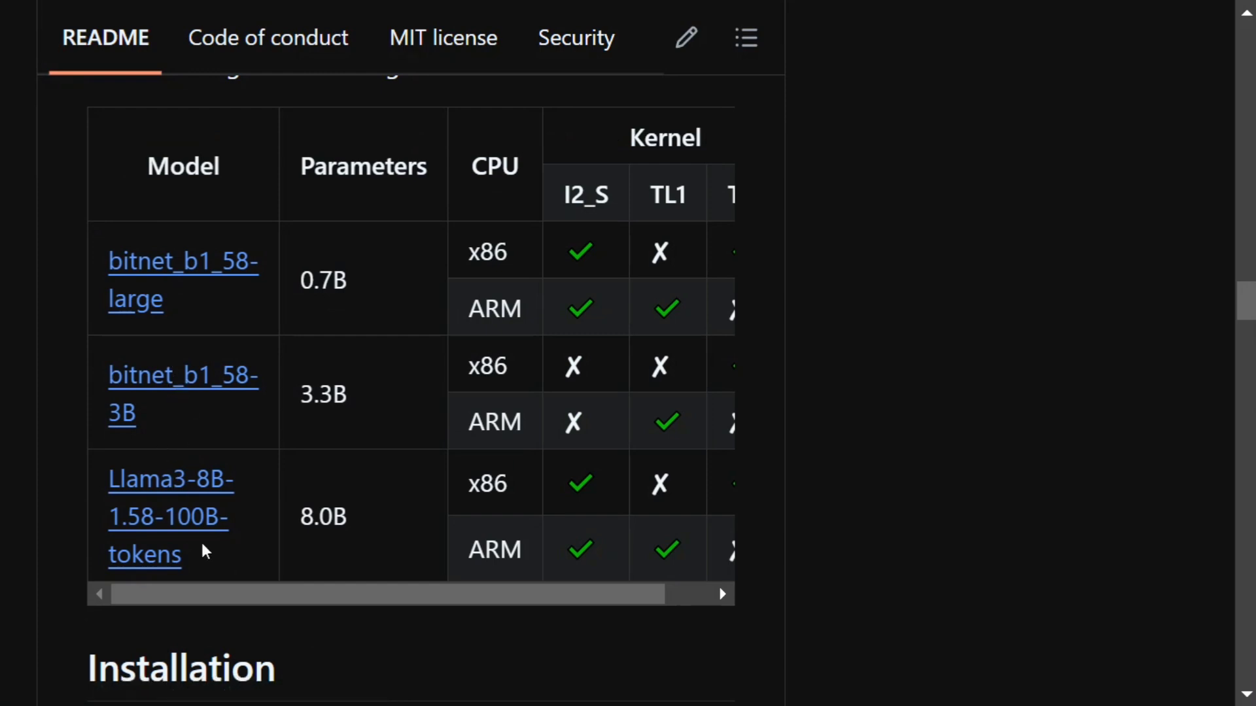
mouse_move(169, 573)
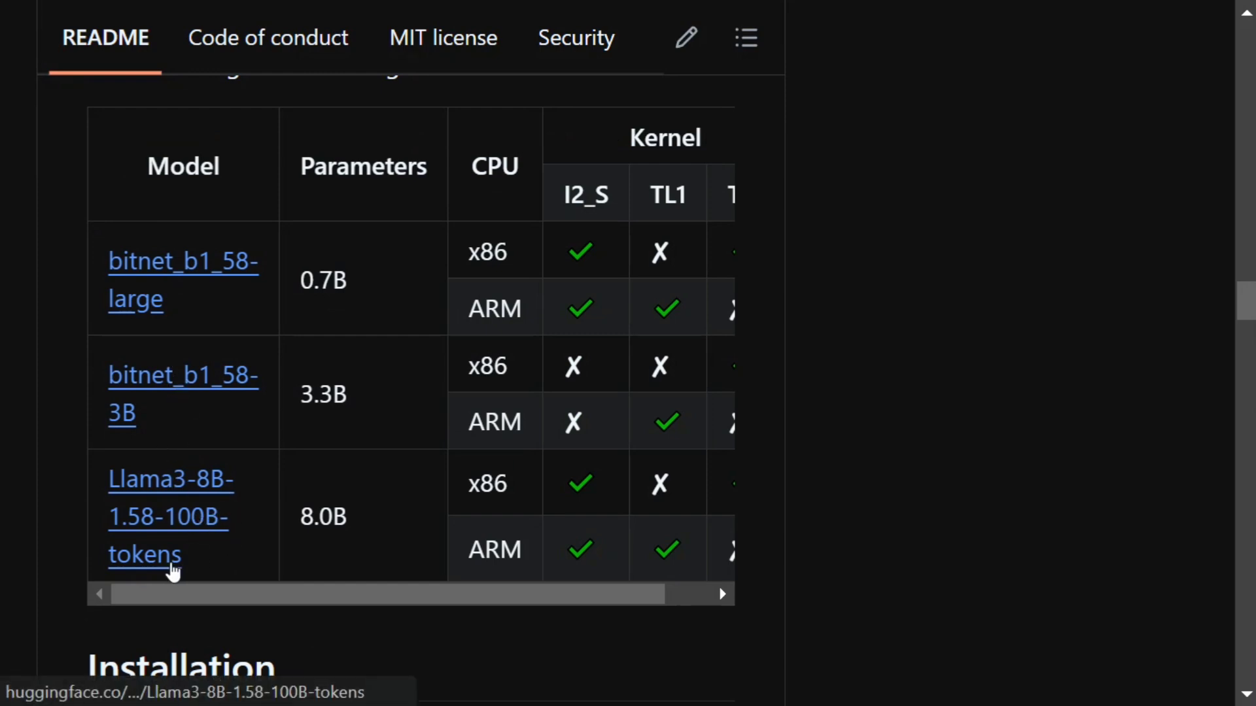
mouse_move(220, 617)
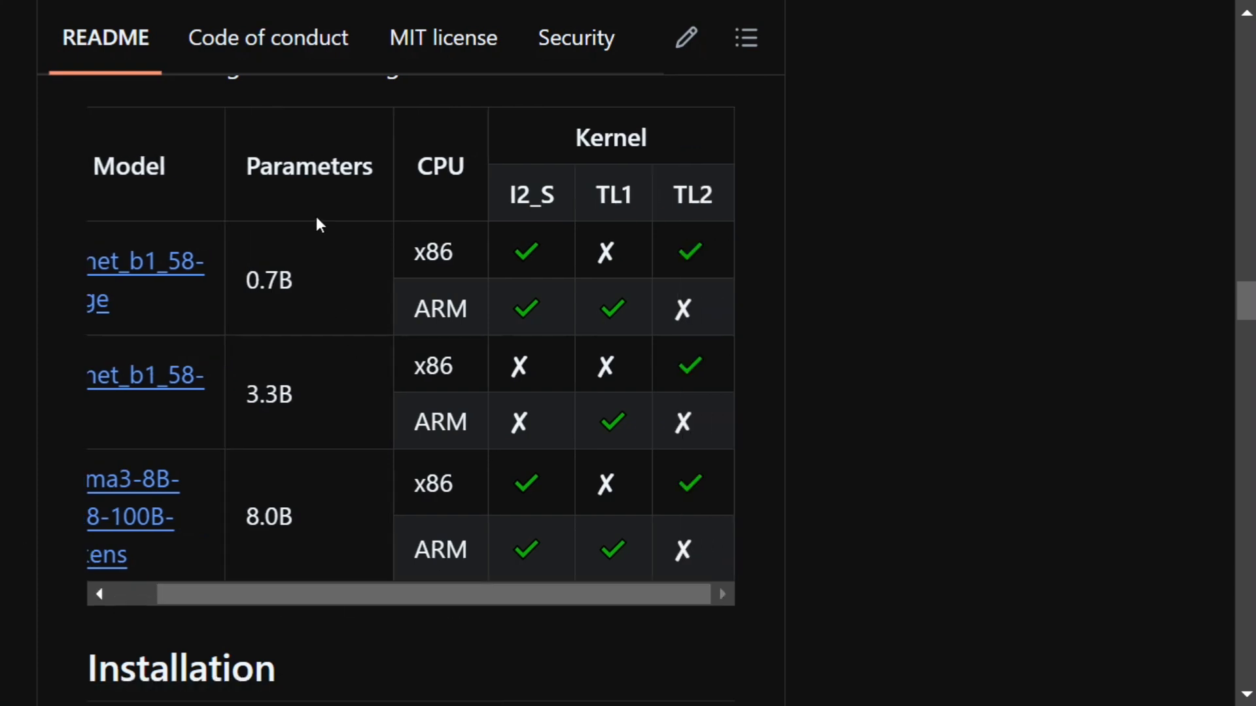
mouse_move(234, 455)
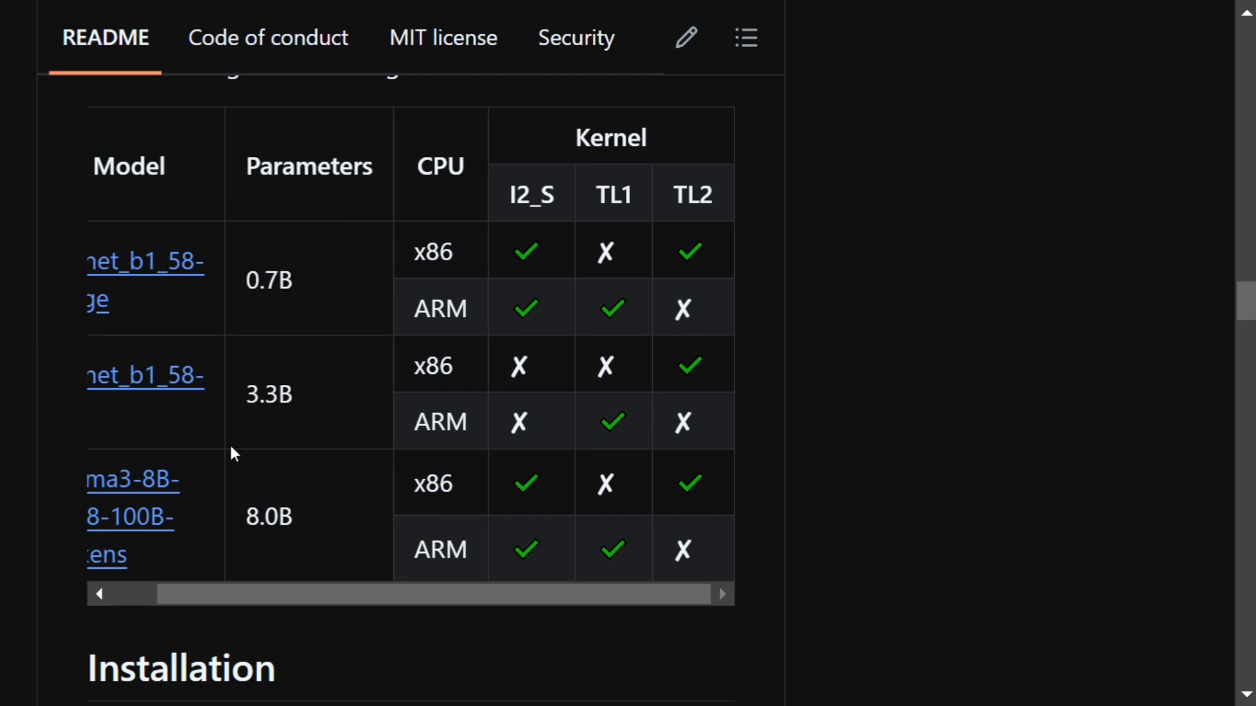
scroll(left, 3)
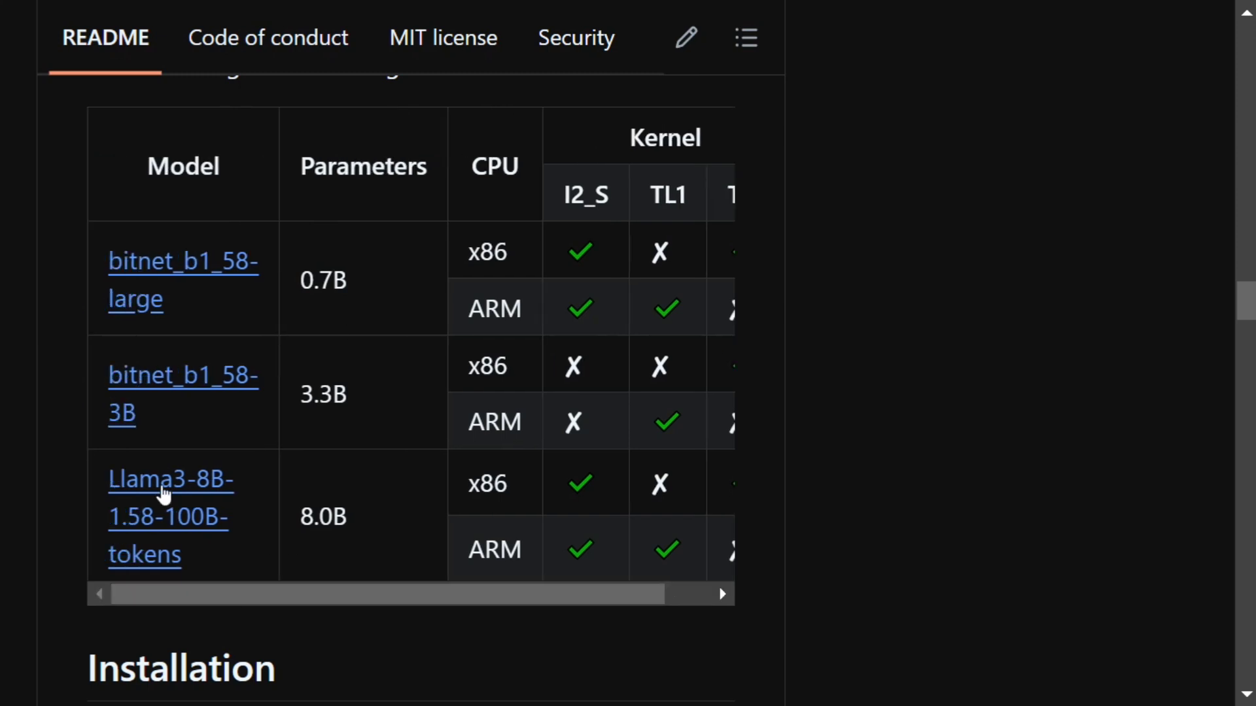
mouse_move(282, 547)
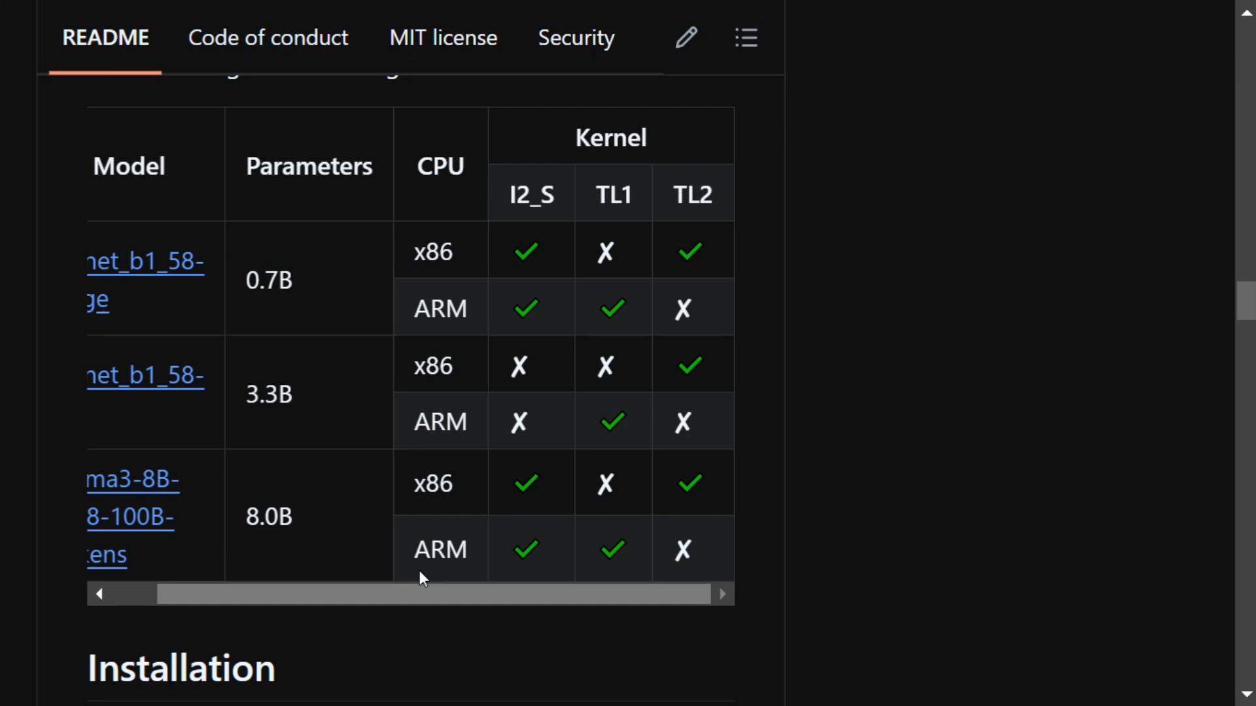
mouse_move(478, 276)
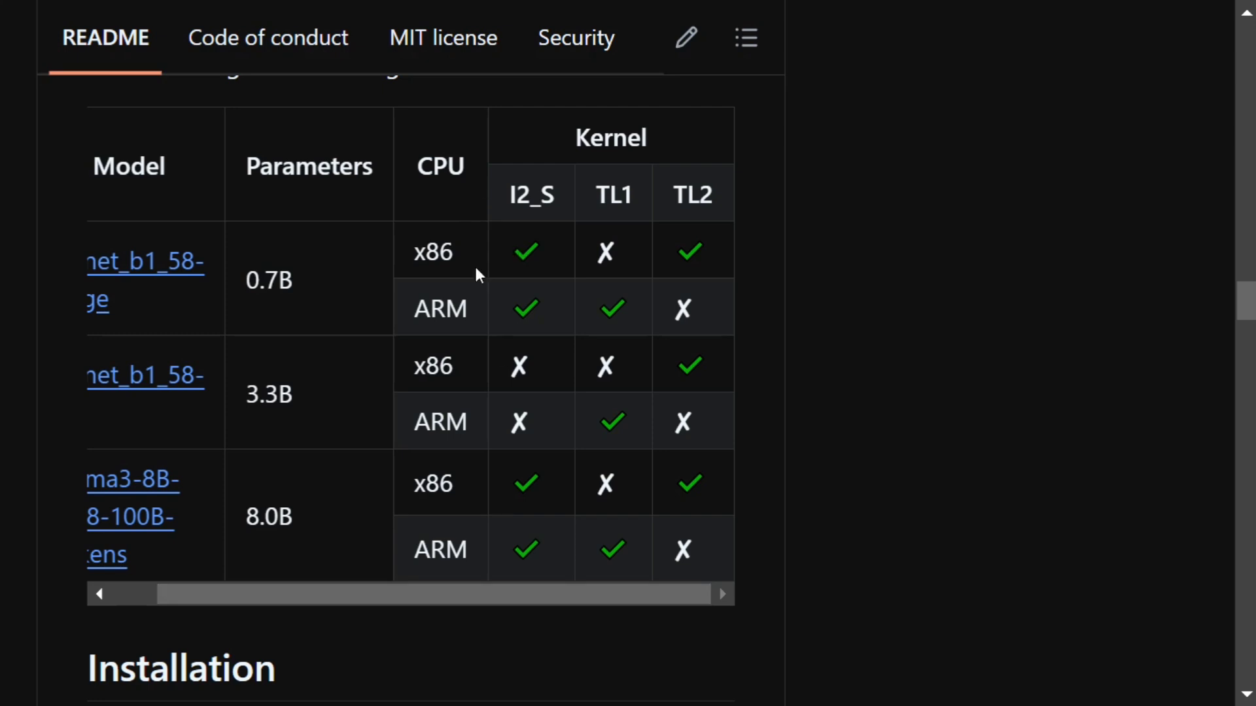
mouse_move(235, 517)
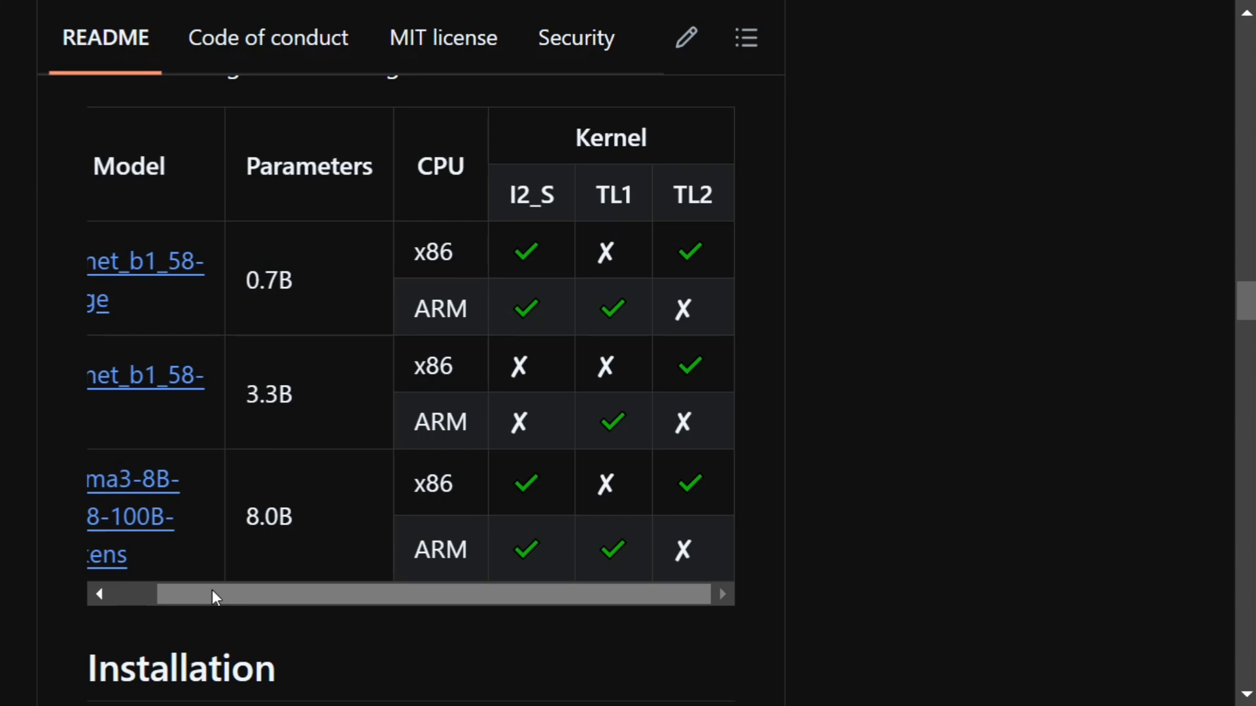
mouse_move(209, 597)
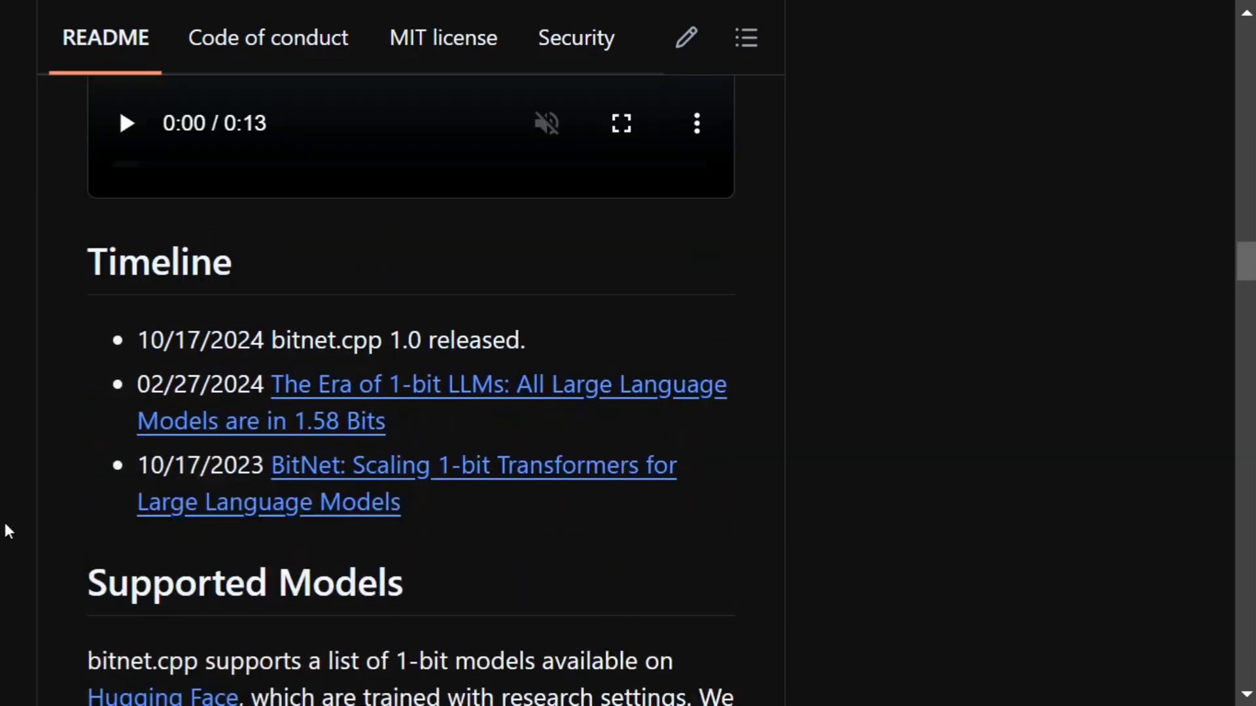
mouse_move(497, 403)
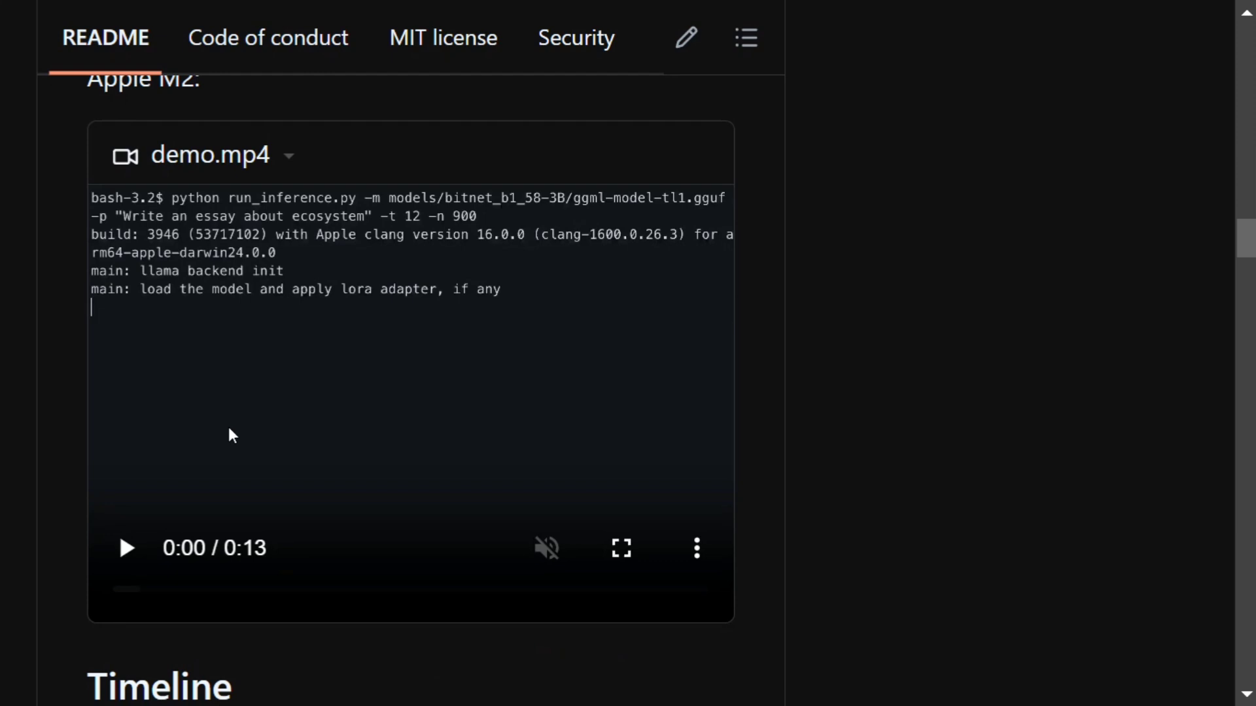
mouse_move(192, 437)
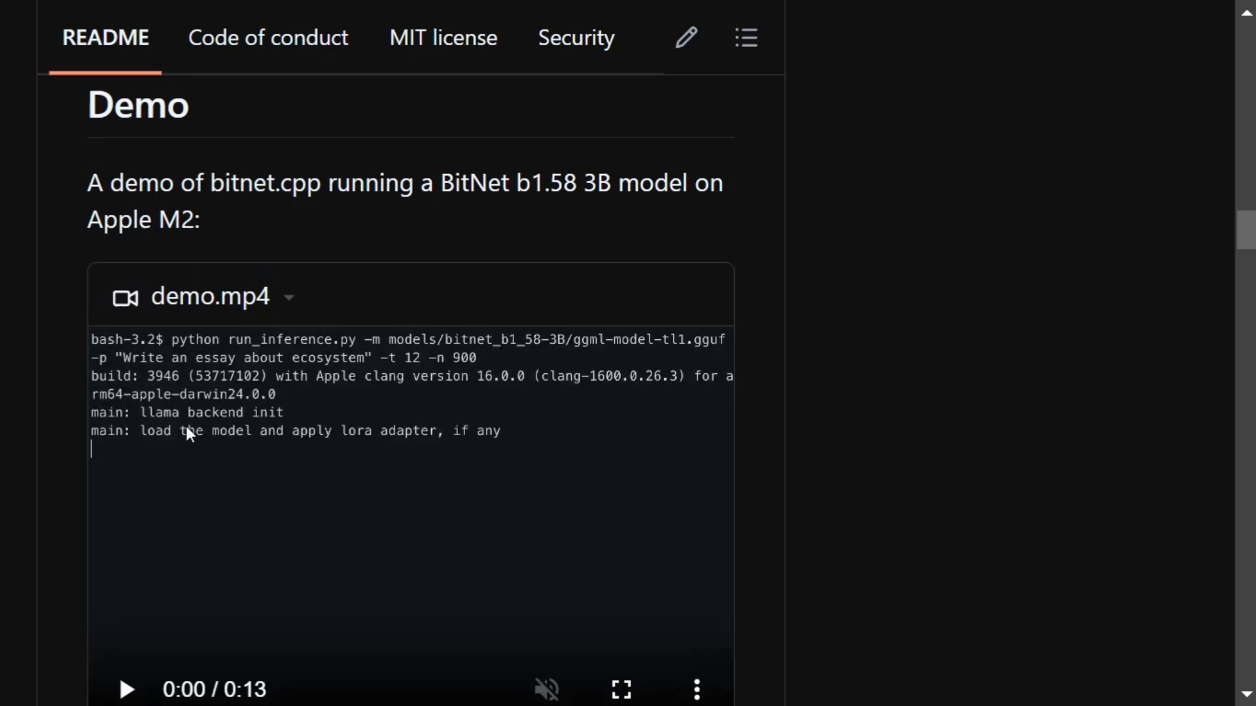
- Scroll the README back up toward the demo video and the Apple M2 Ultra benchmark chart
scroll(down, 3)
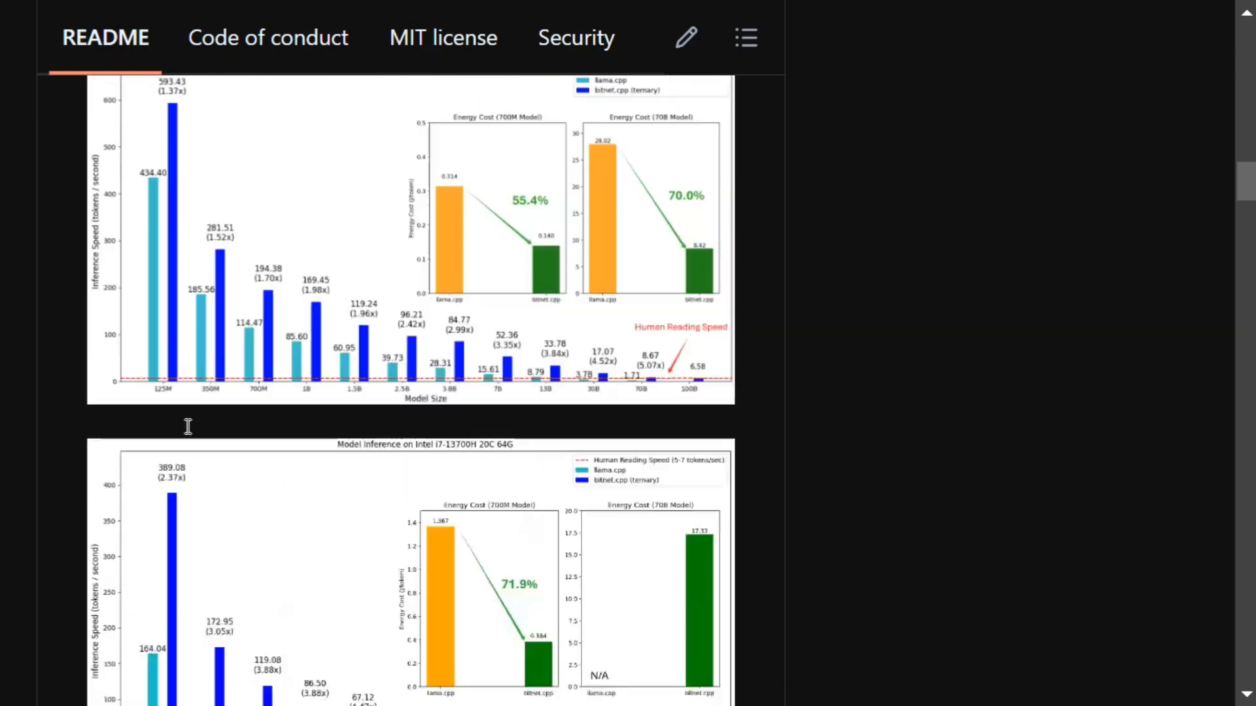
scroll(up, 3)
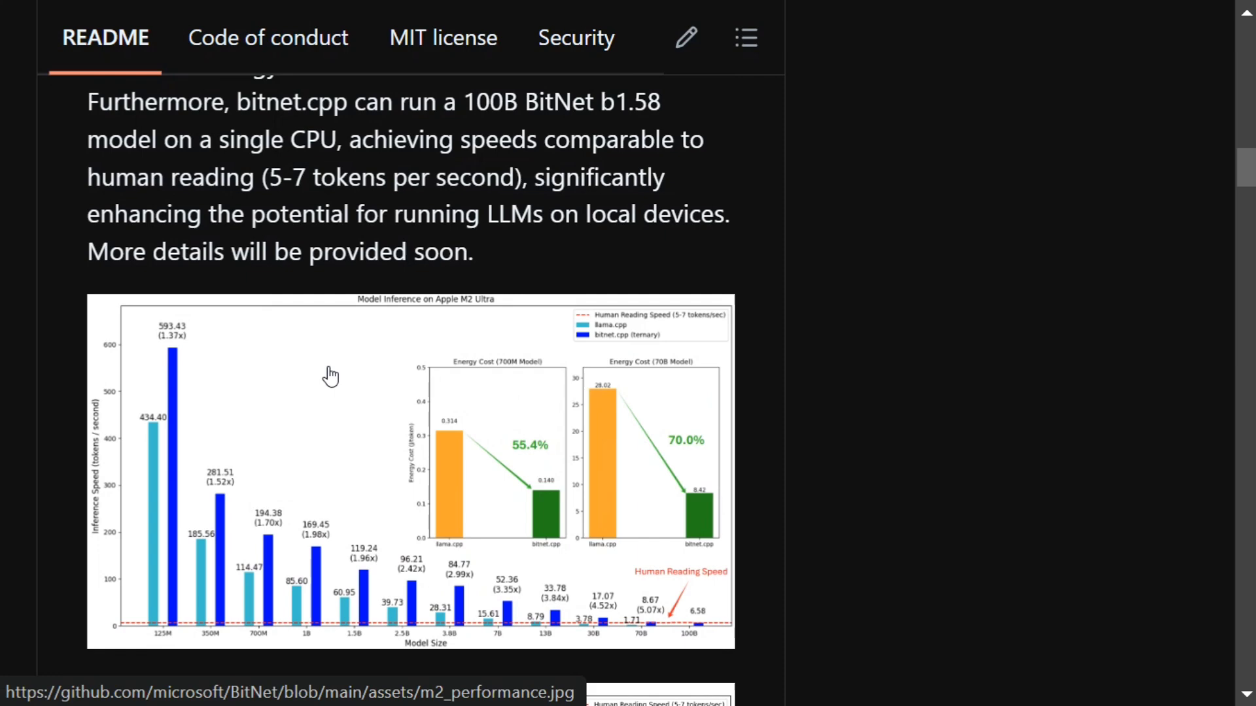
- Highlight the energy-reduction sentence in the first-release paragraph, clear it, and continue to the M2 Ultra chart
scroll(up, 3)
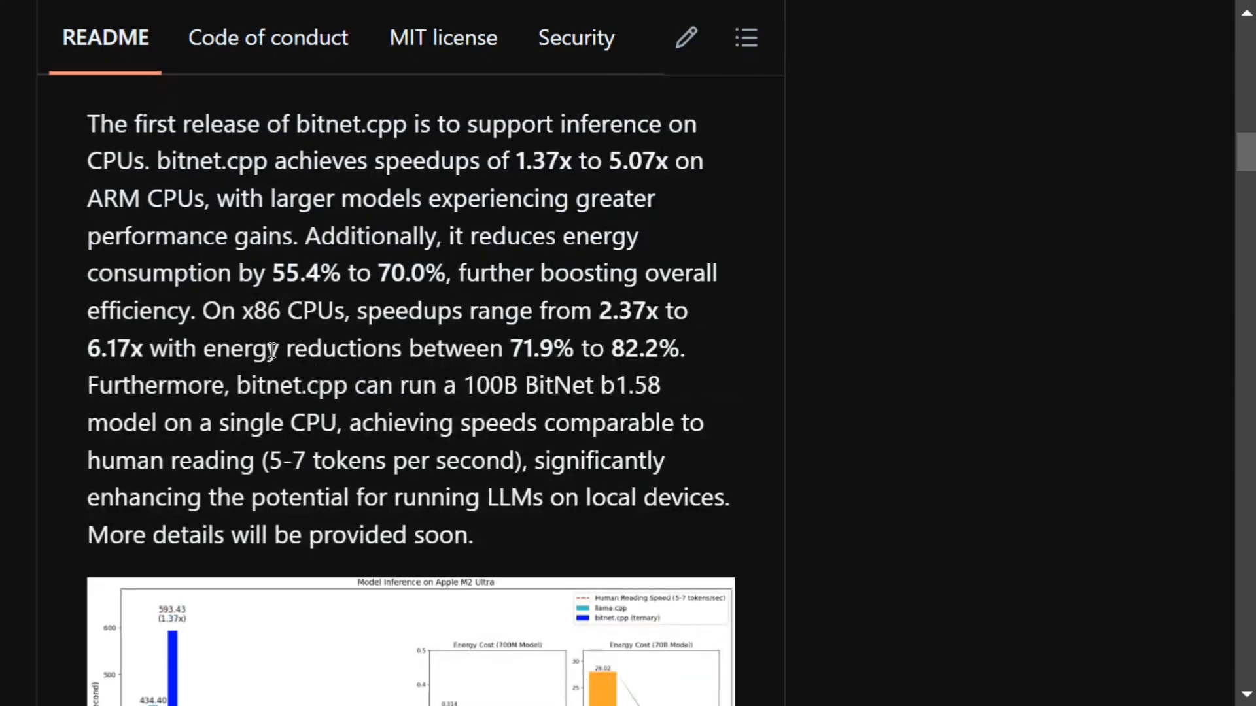
mouse_move(236, 385)
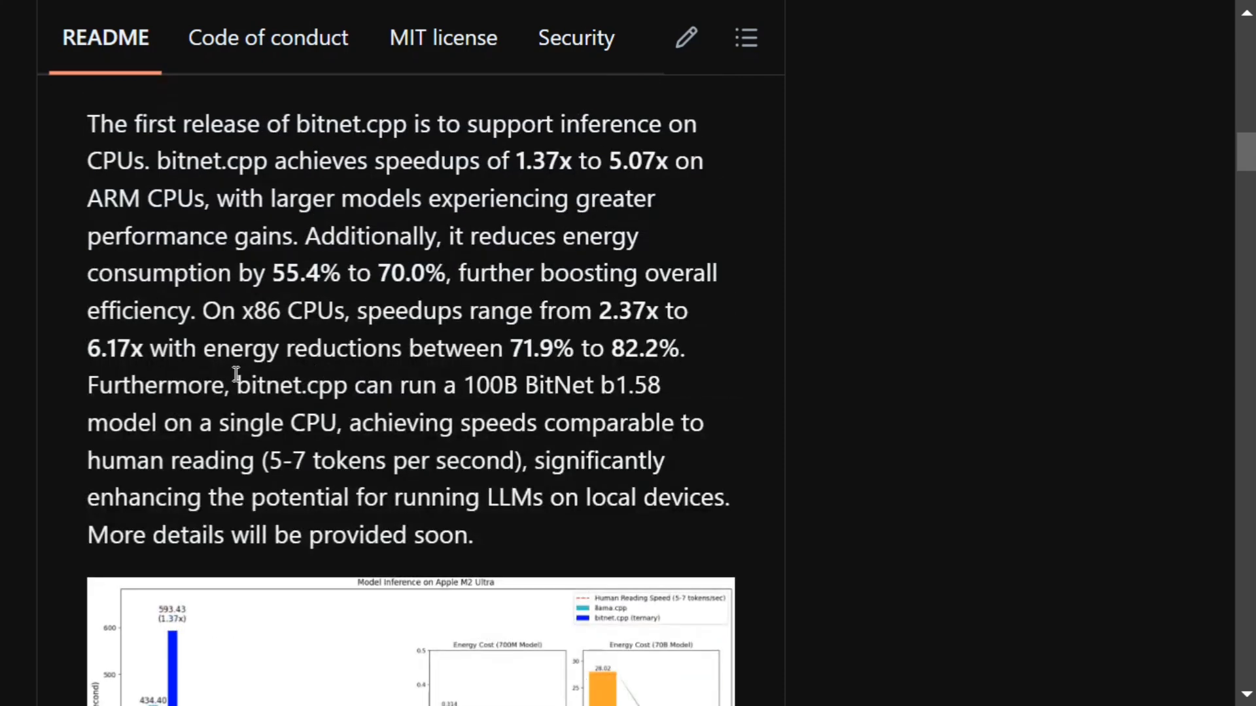
mouse_move(395, 361)
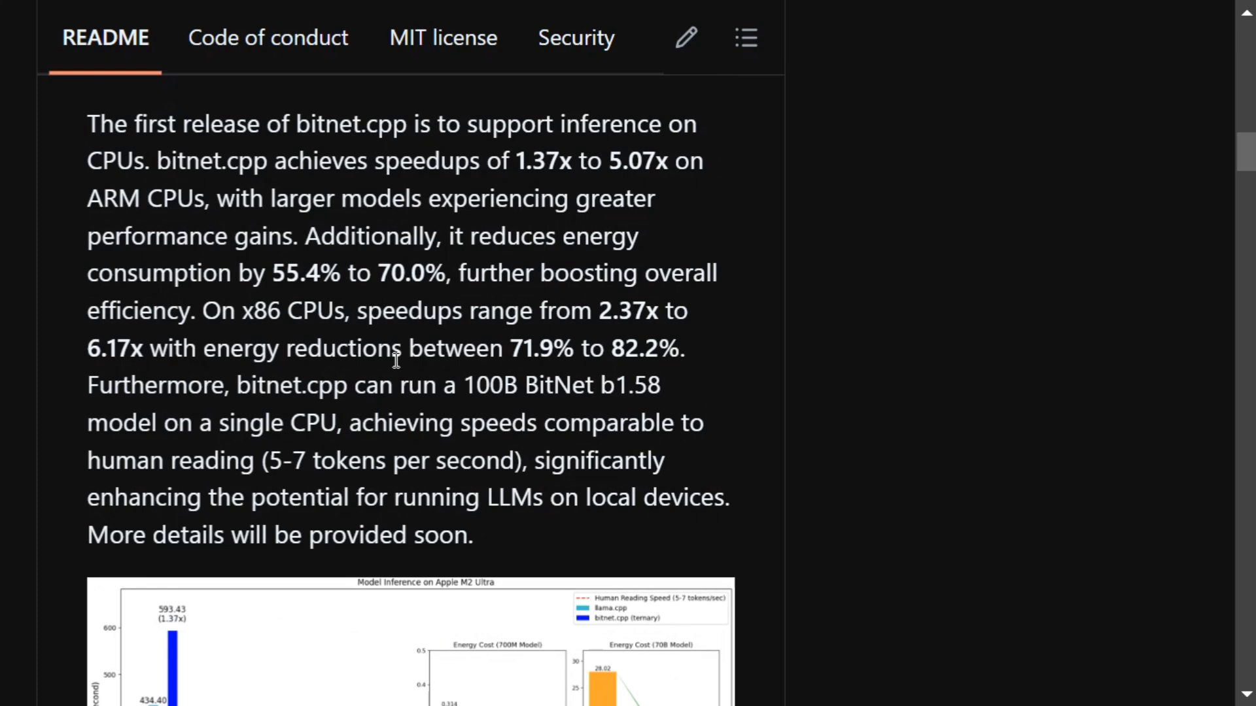
mouse_move(620, 384)
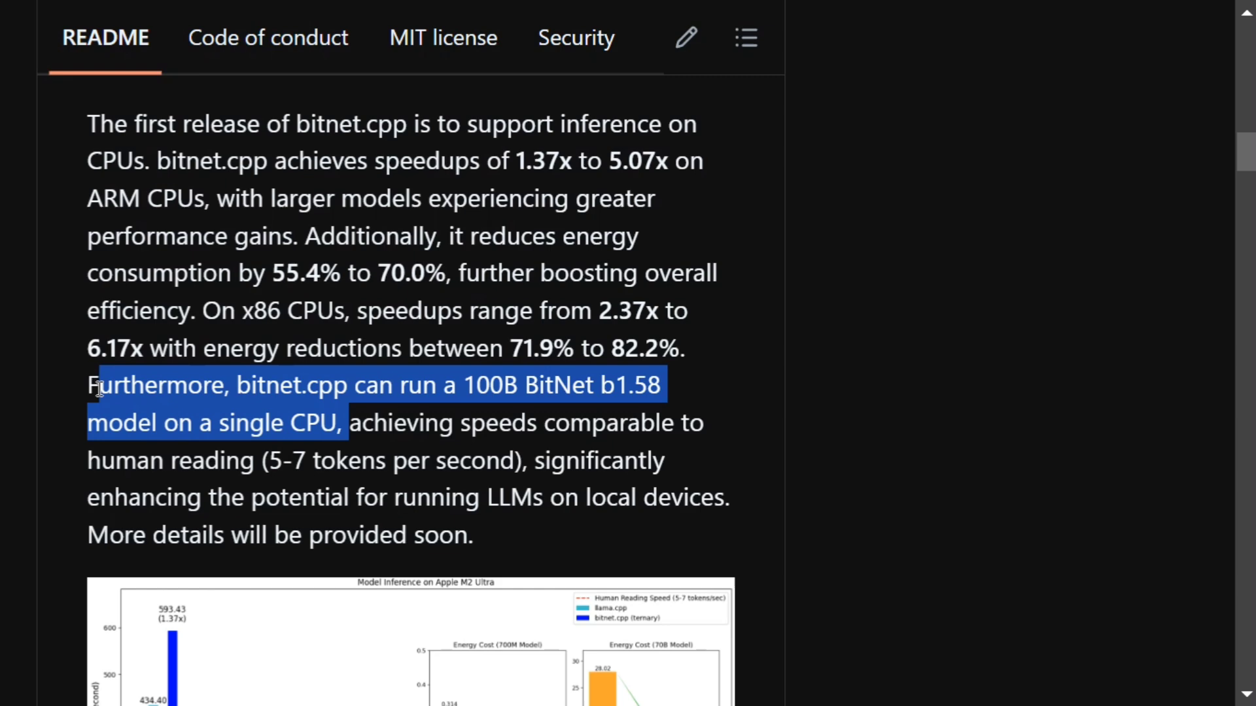
mouse_move(397, 412)
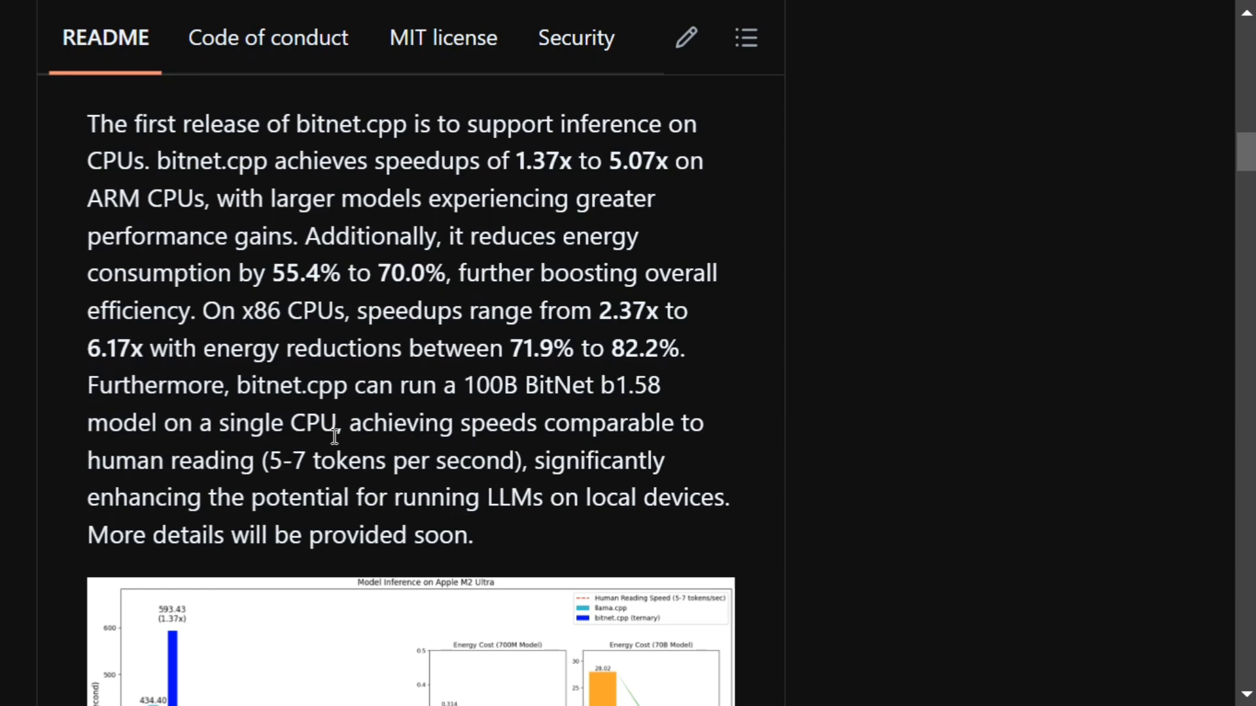
mouse_move(329, 459)
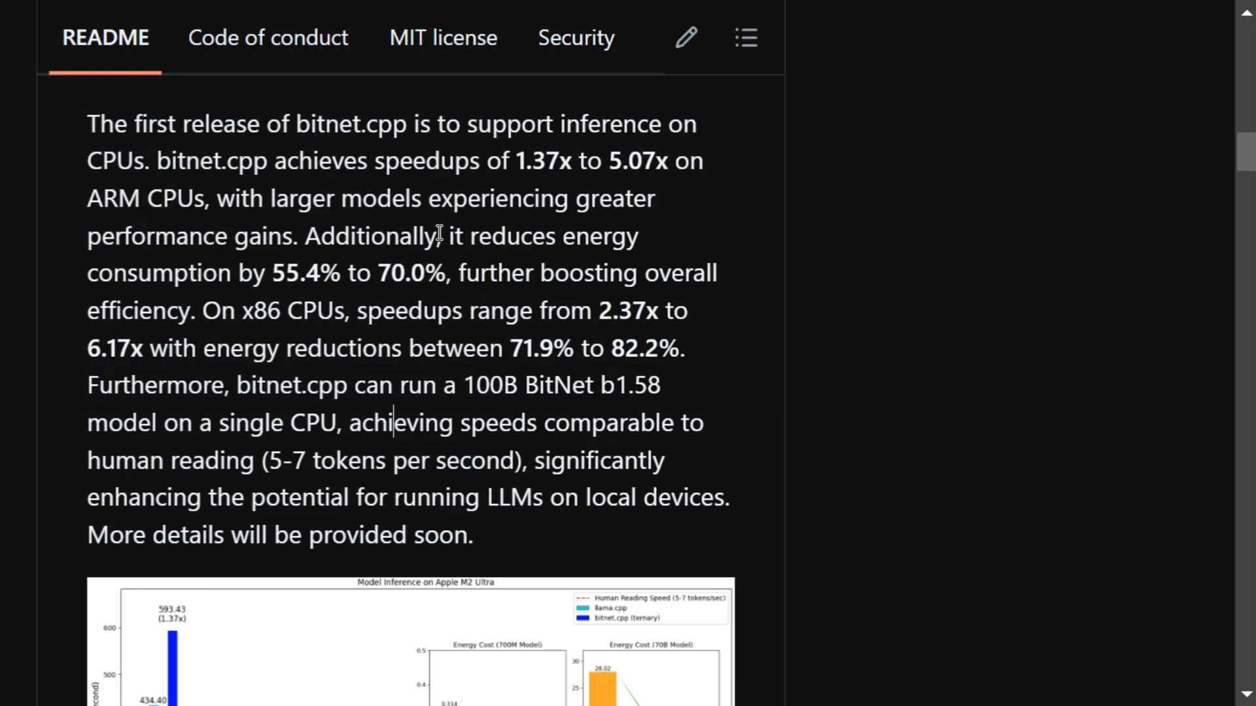
drag(440, 235, 497, 272)
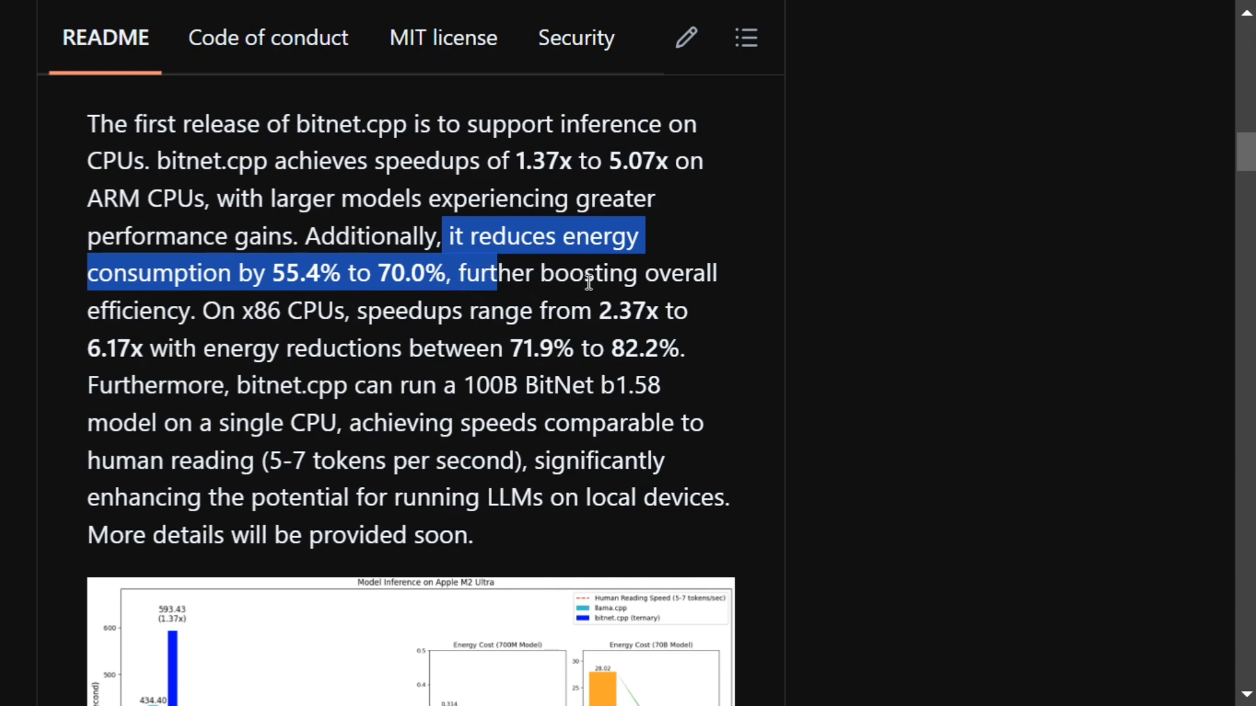
click(220, 311)
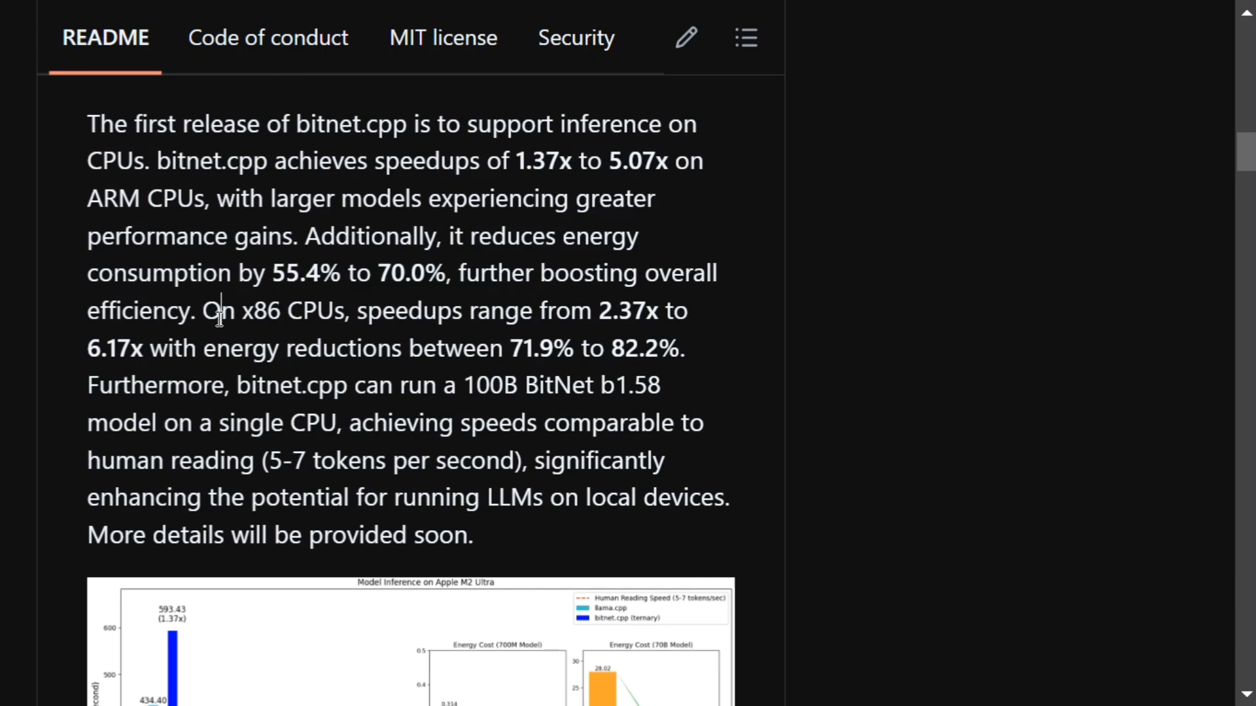
mouse_move(497, 327)
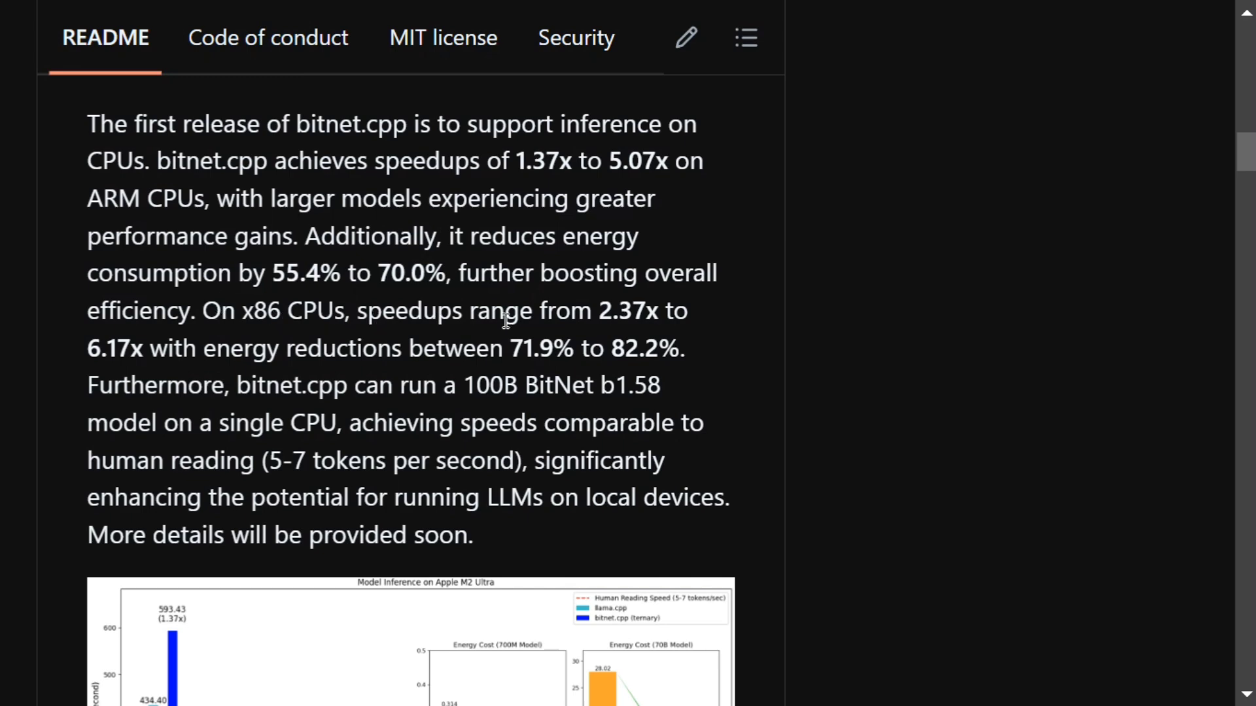
mouse_move(156, 376)
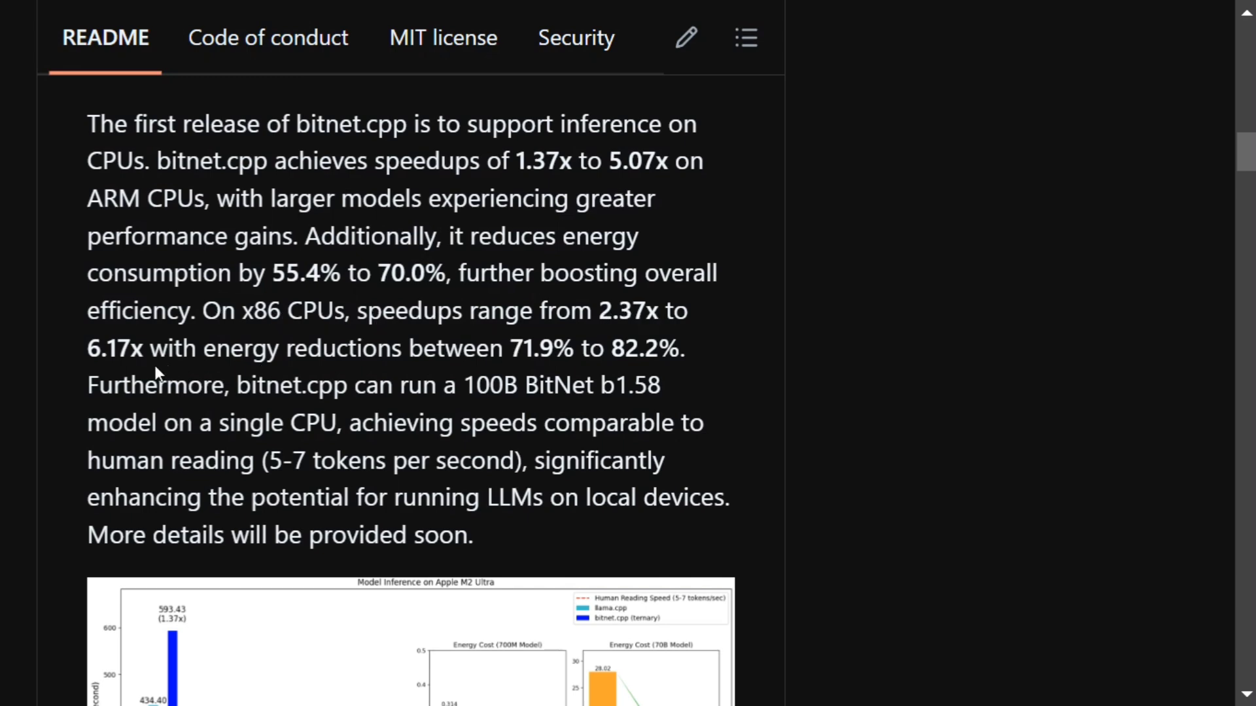
mouse_move(426, 370)
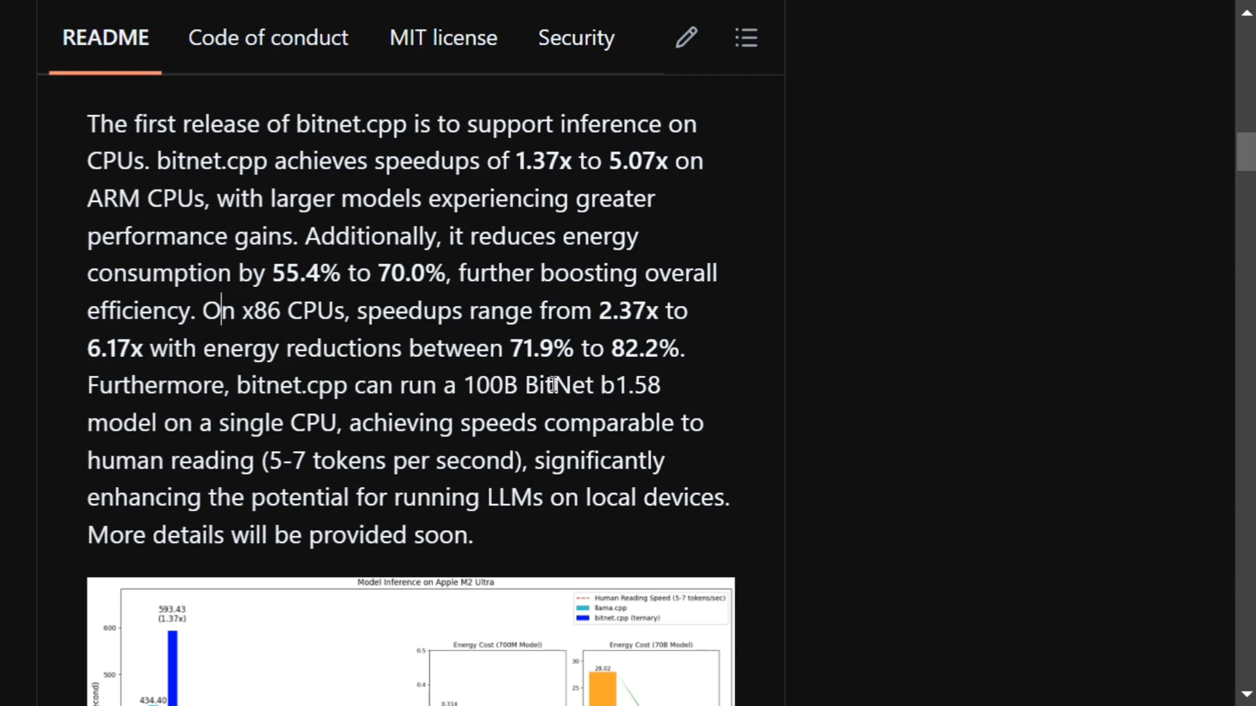
scroll(down, 3)
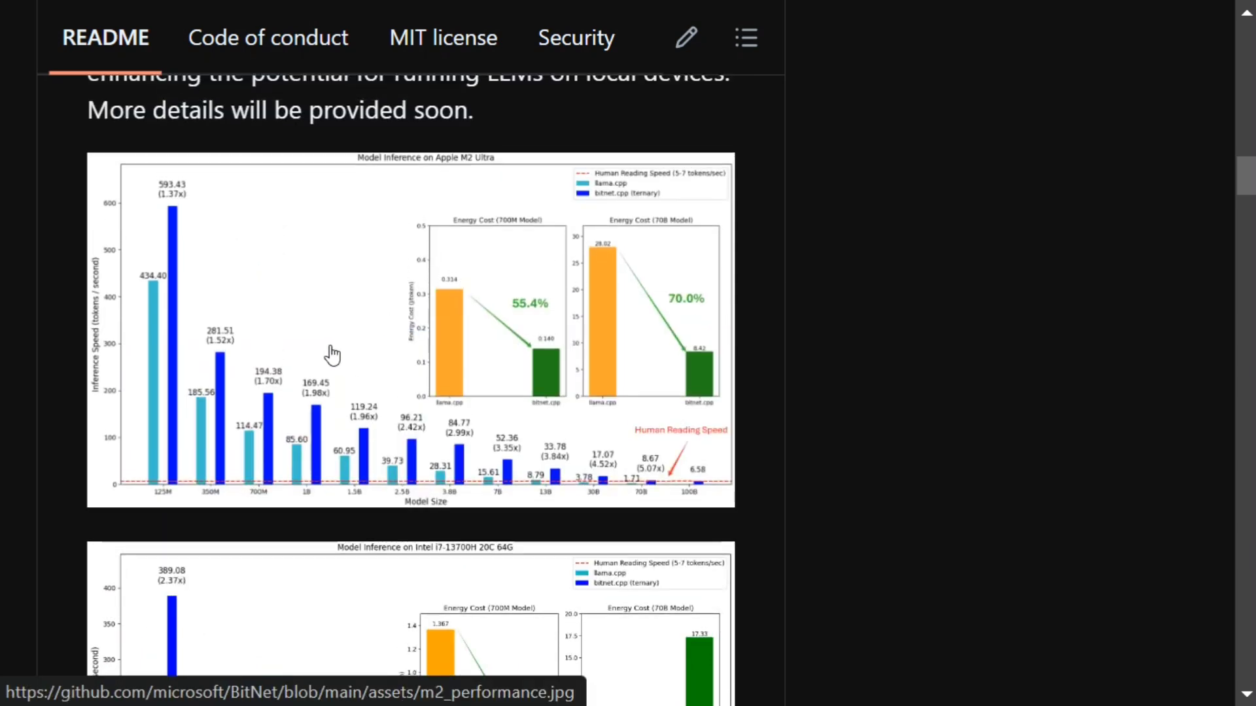
mouse_move(331, 346)
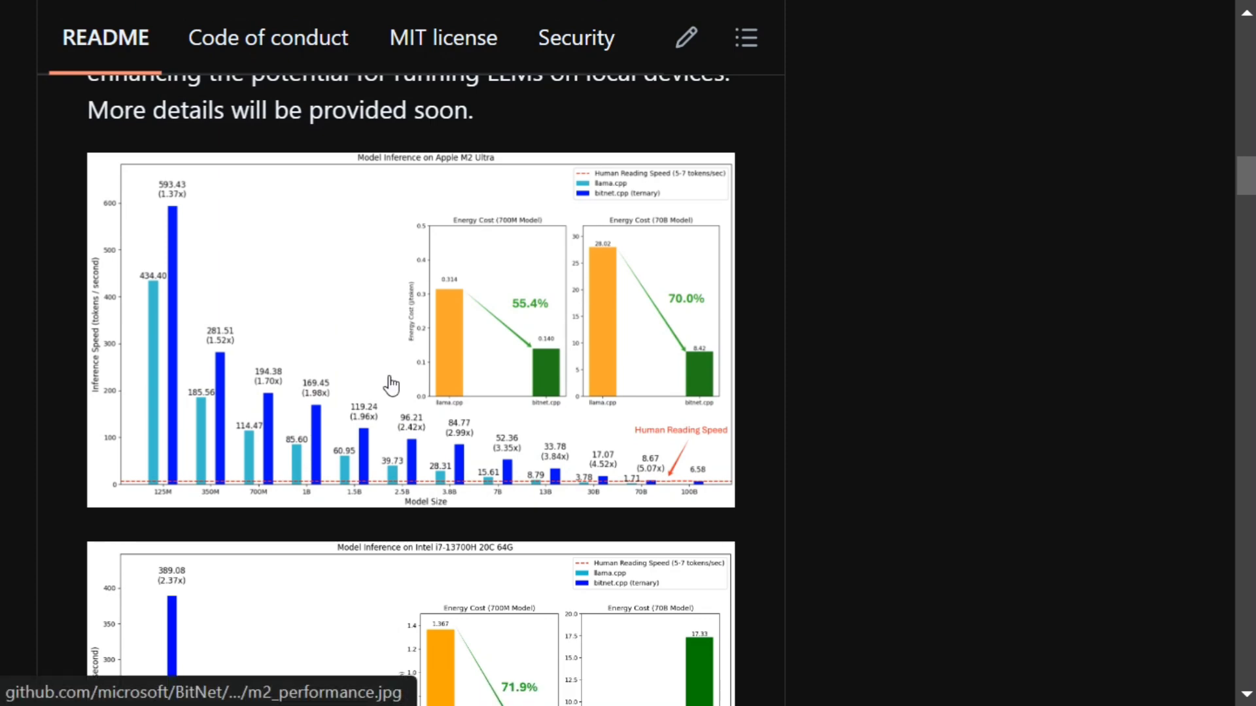
- Scroll down to the Model Inference on Apple M2 Ultra chart and the Demo section
scroll(down, 3)
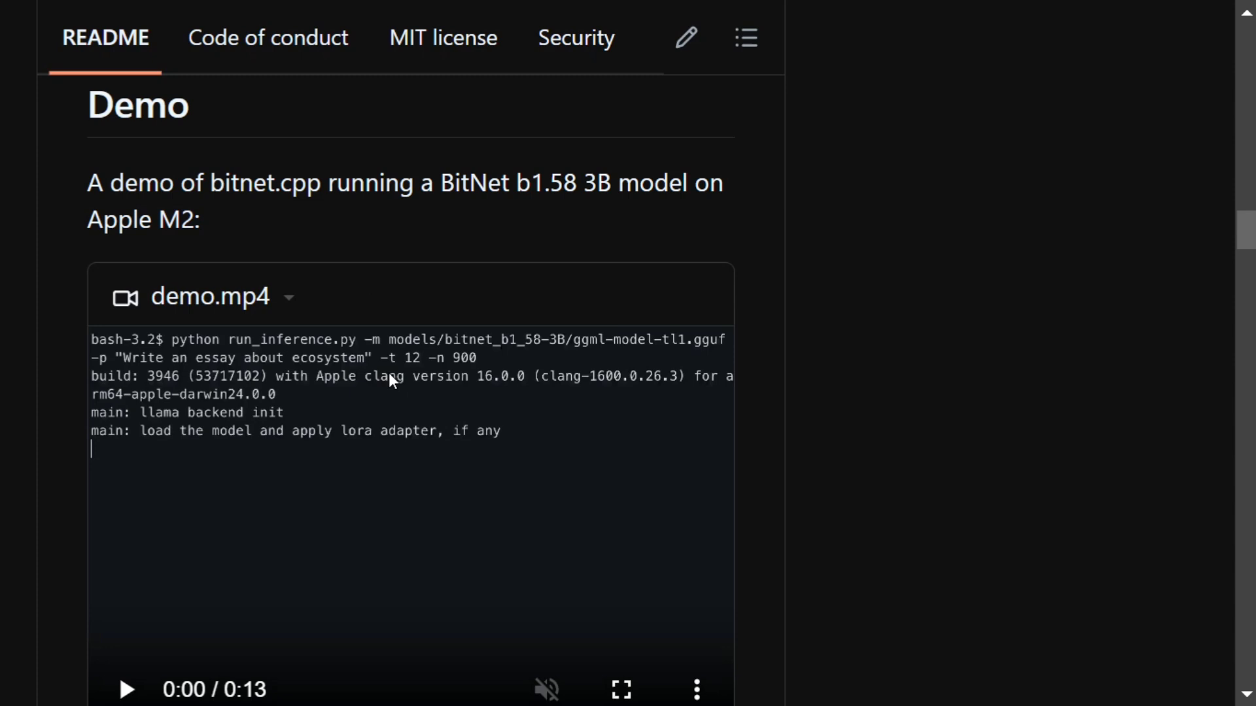
mouse_move(495, 236)
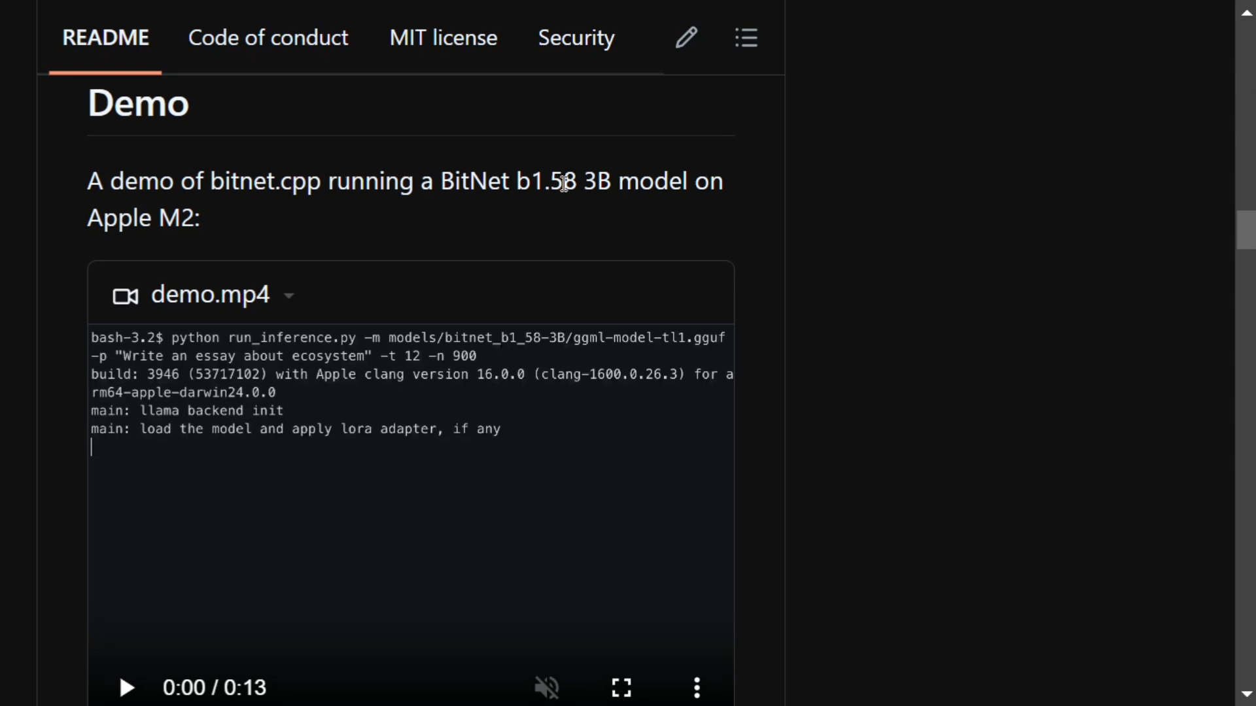
- Move past the playing demo.mp4 video down to the Installation requirements
scroll(down, 3)
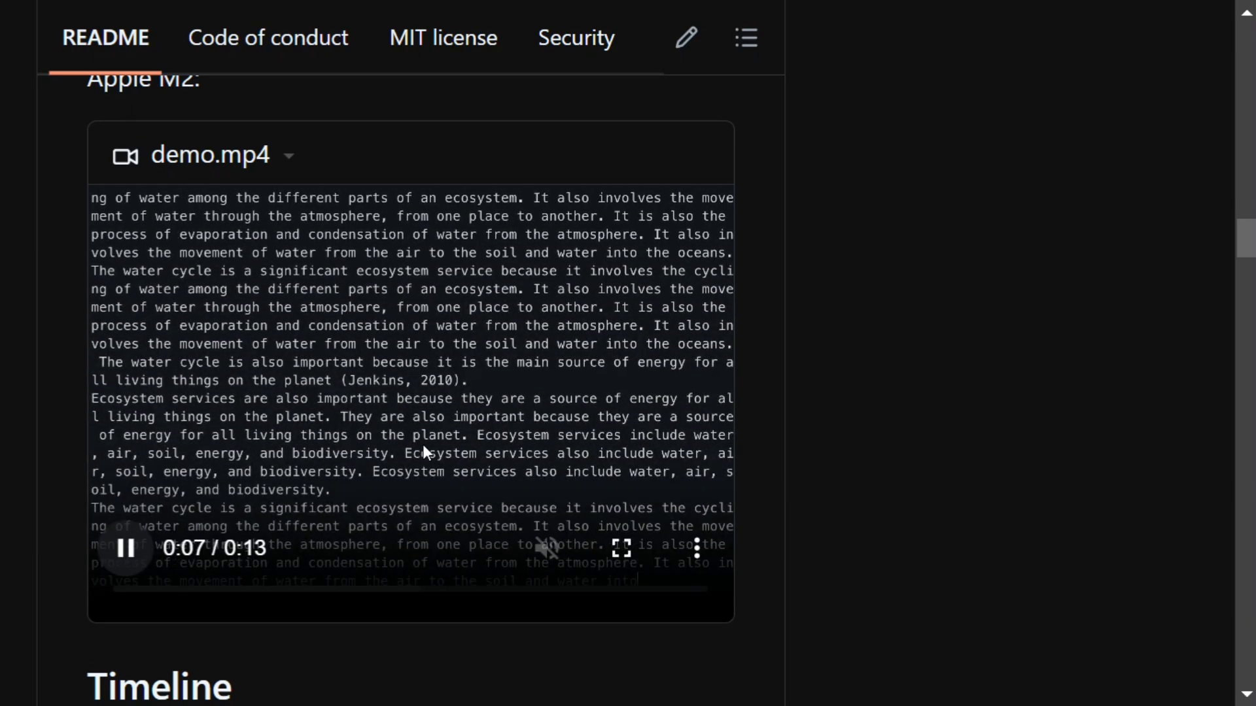
scroll(down, 3)
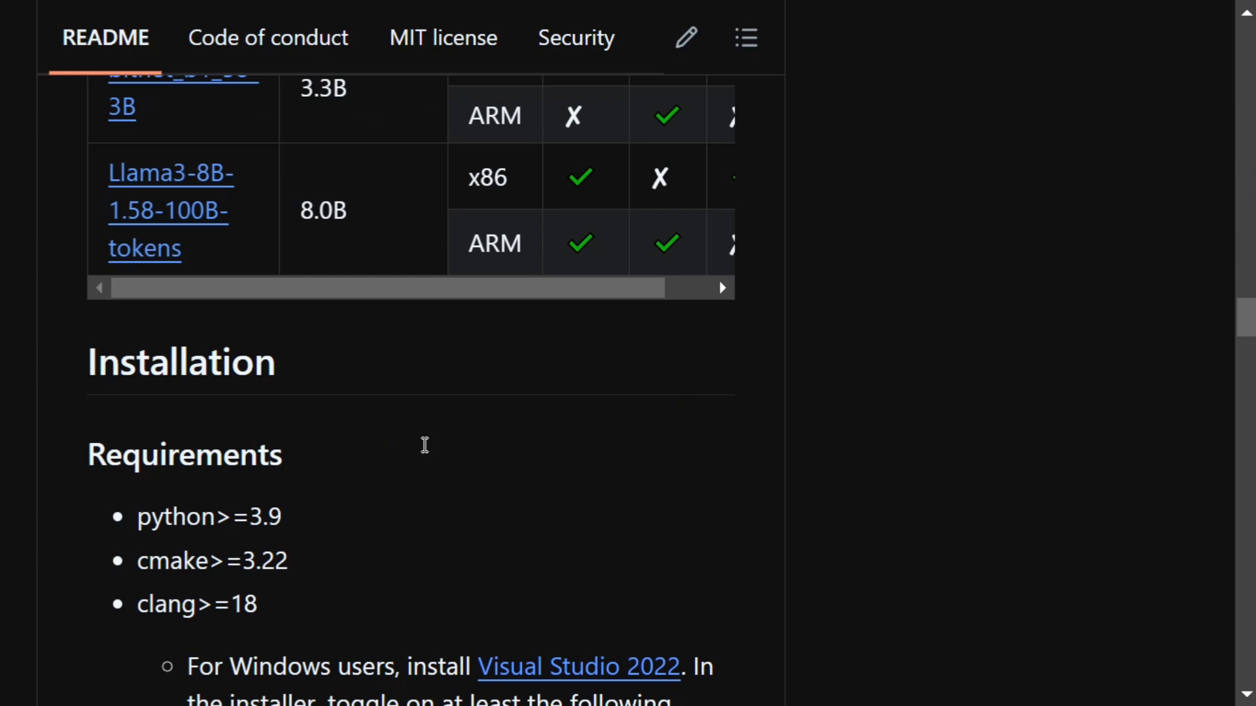
- Scroll through the Build from source steps: clone, dependencies, and setup_env.py build commands
scroll(down, 3)
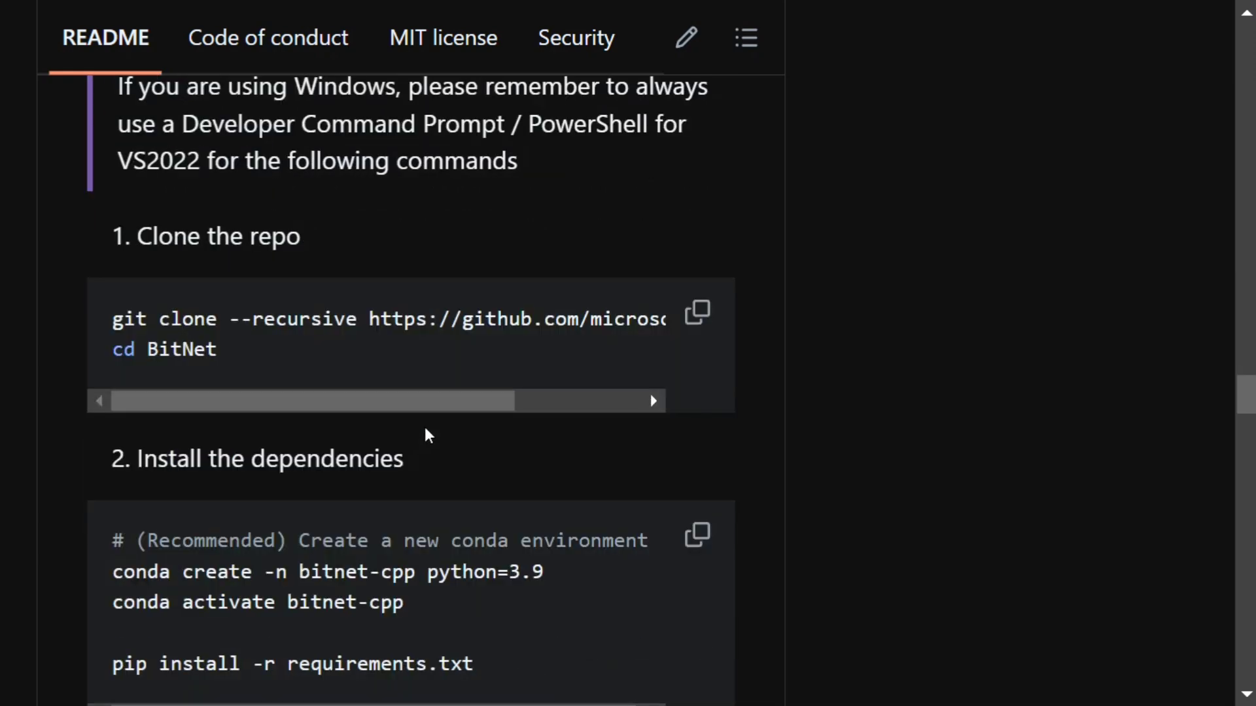
scroll(down, 3)
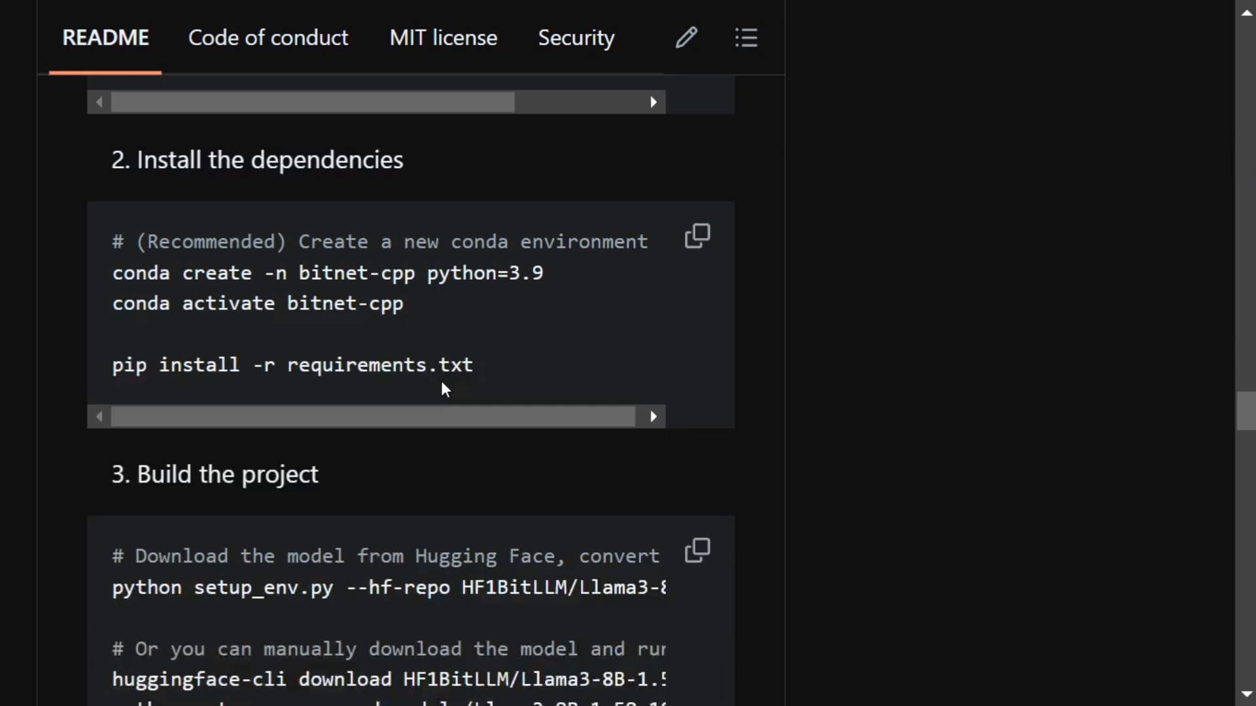
scroll(down, 3)
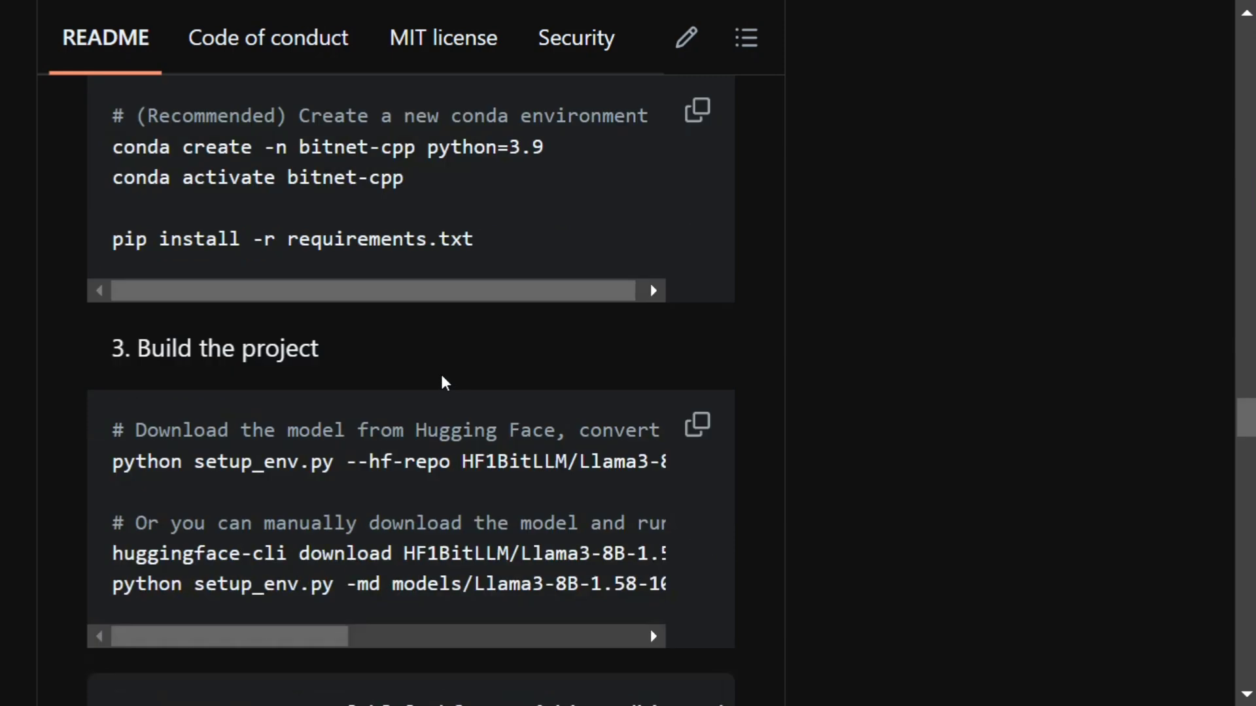
mouse_move(468, 275)
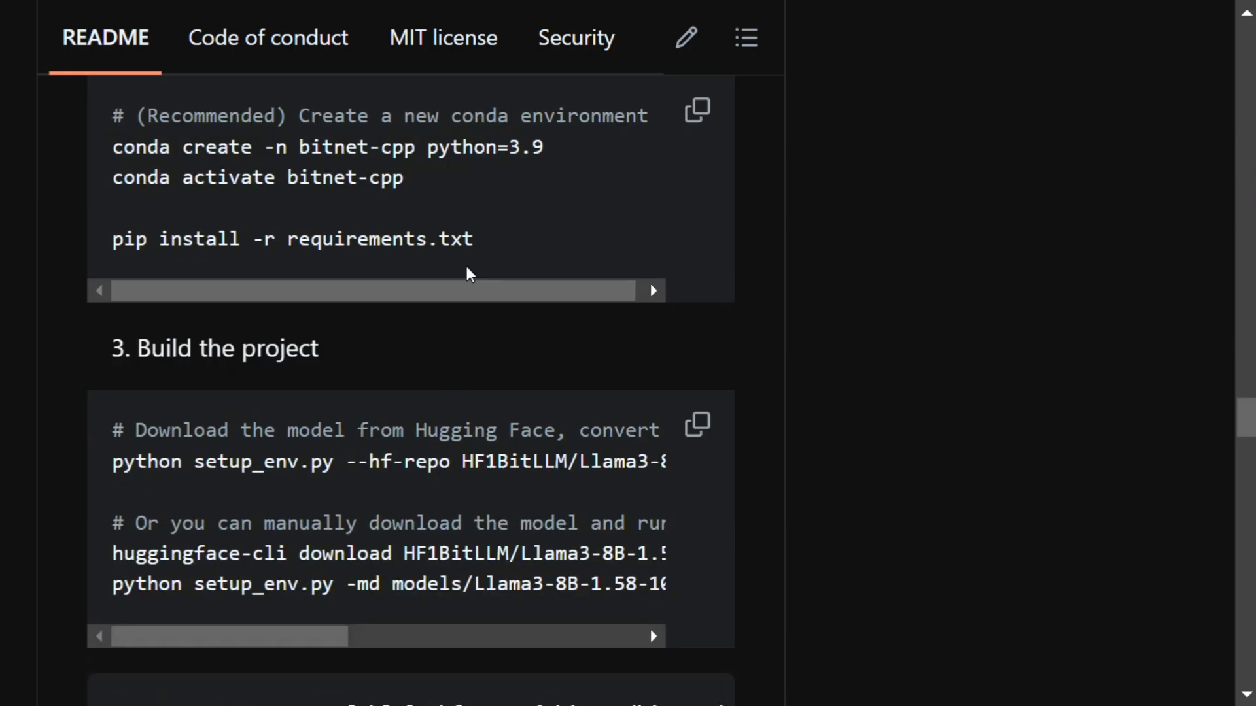
mouse_move(482, 257)
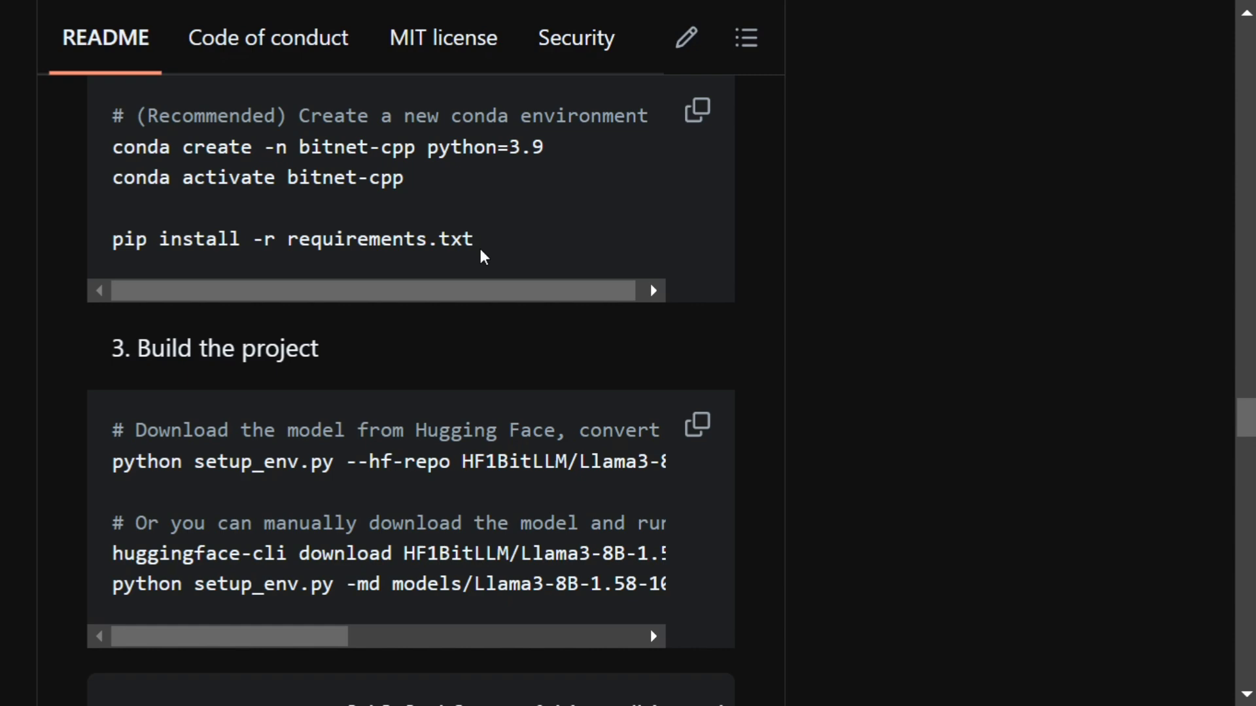
scroll(down, 3)
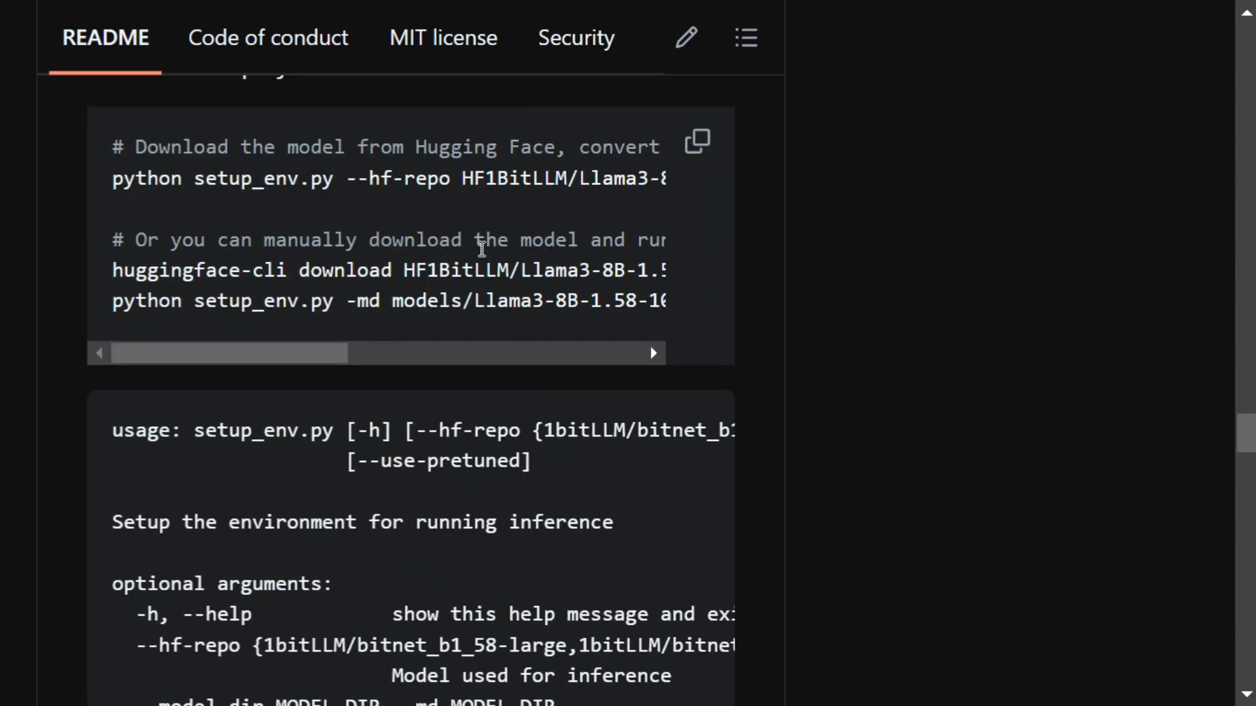
mouse_move(256, 270)
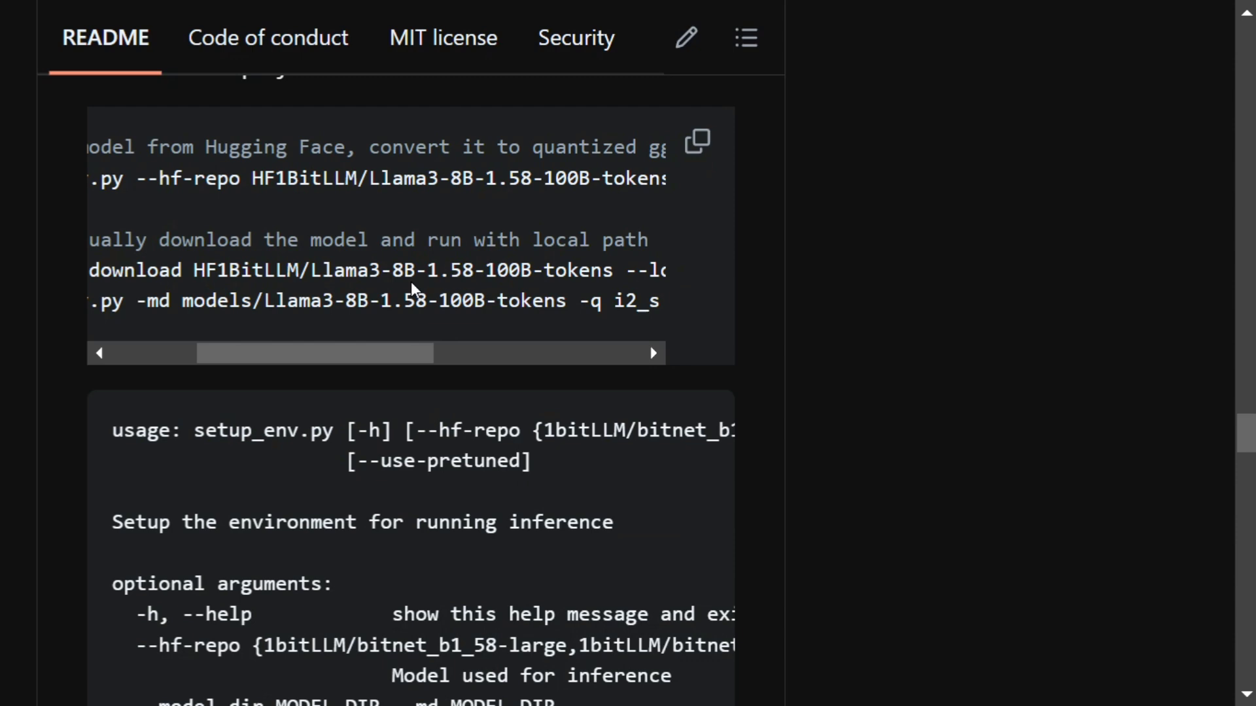
mouse_move(407, 269)
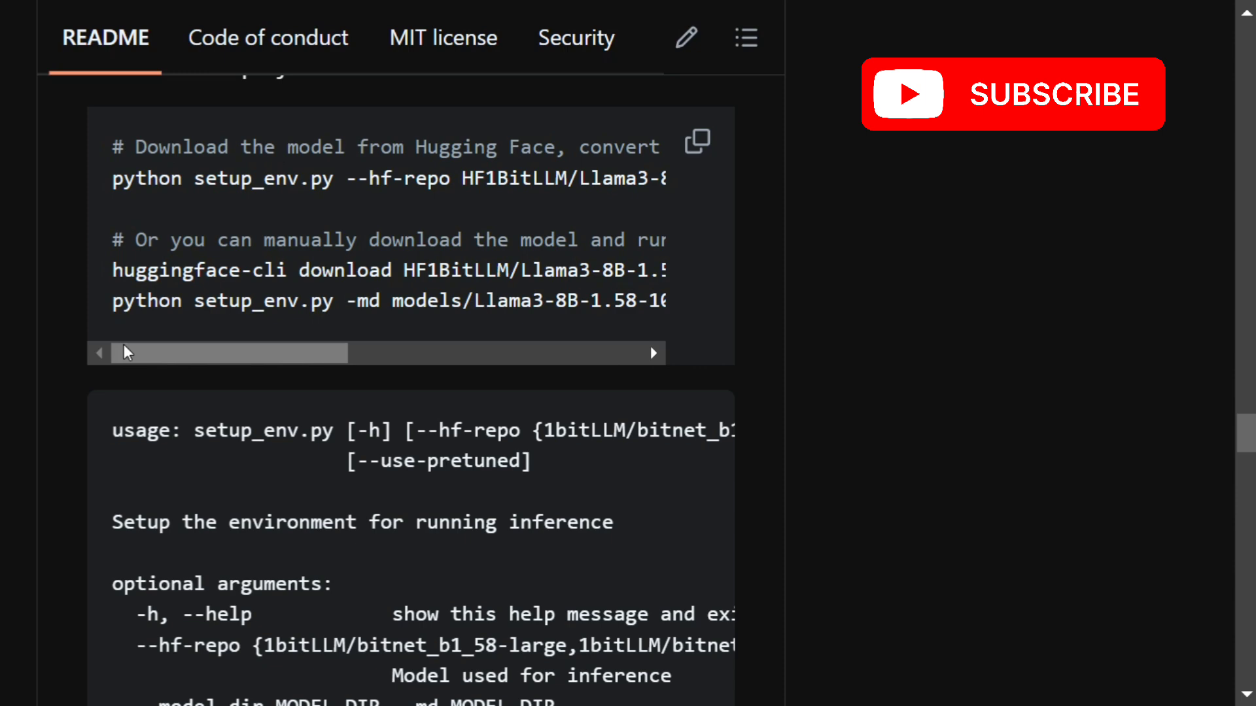
- Look over the Usage and Benchmark sections, then scroll back up toward the Demo section
scroll(down, 3)
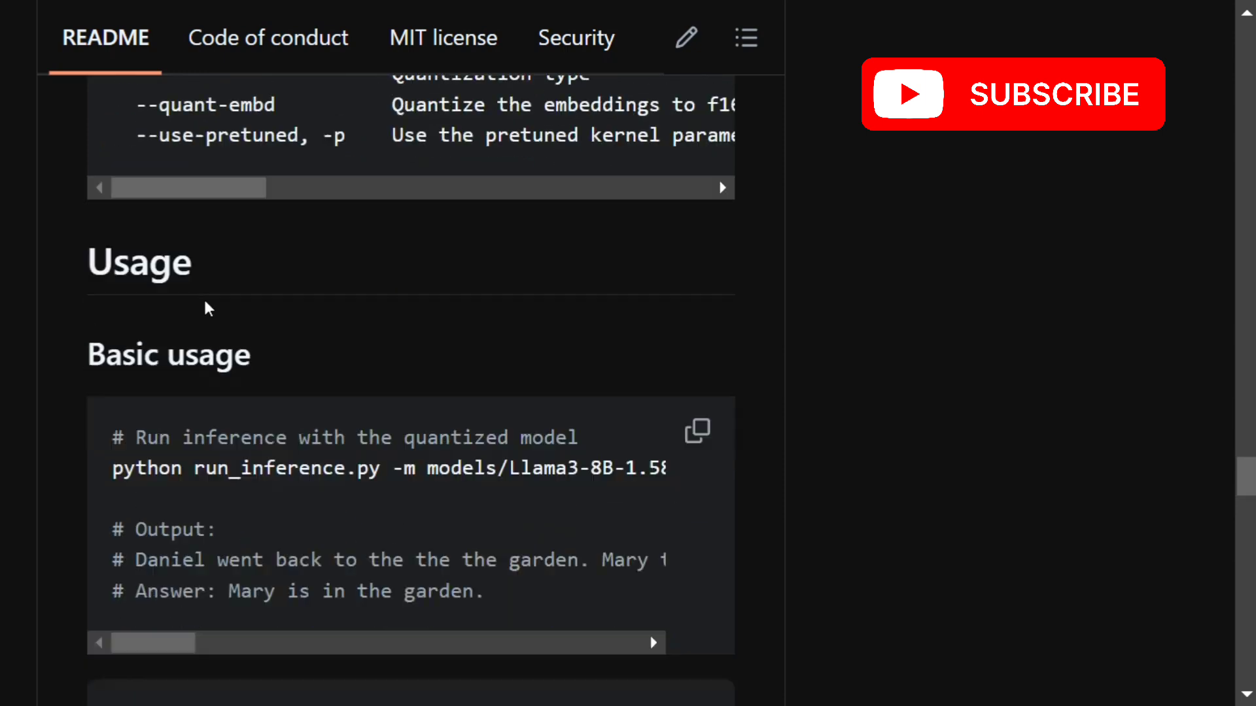
scroll(down, 3)
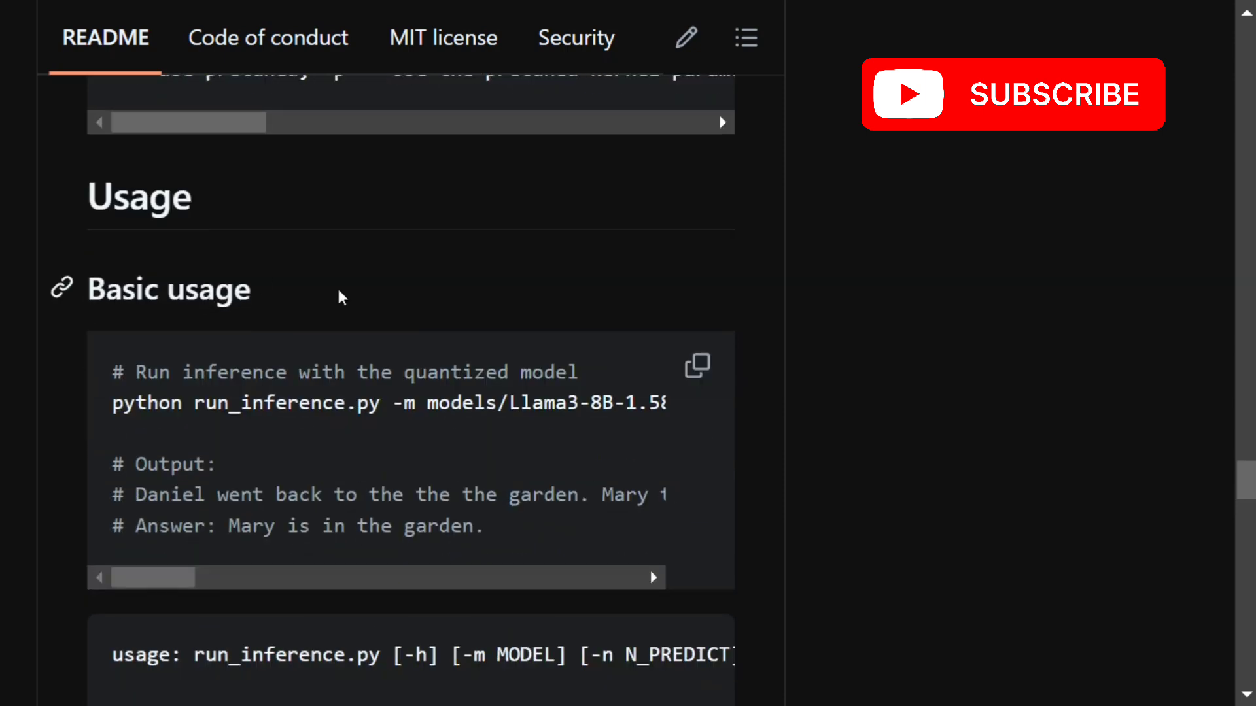
scroll(down, 3)
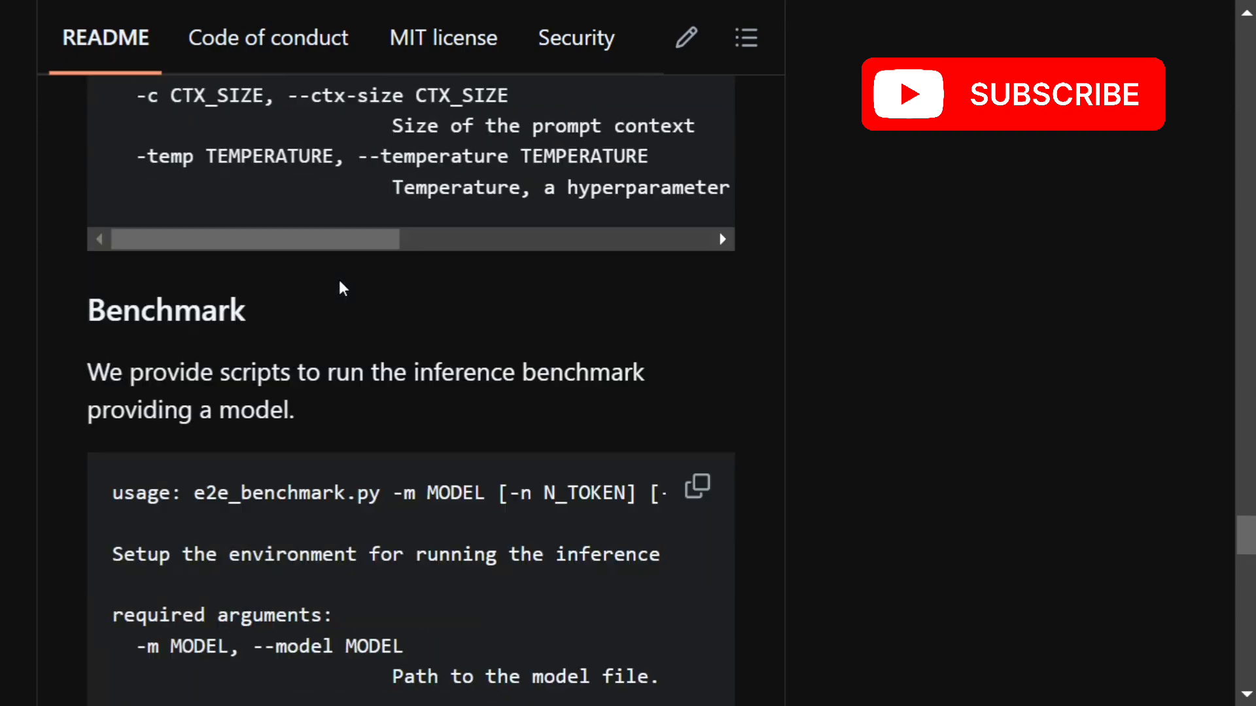
scroll(down, 3)
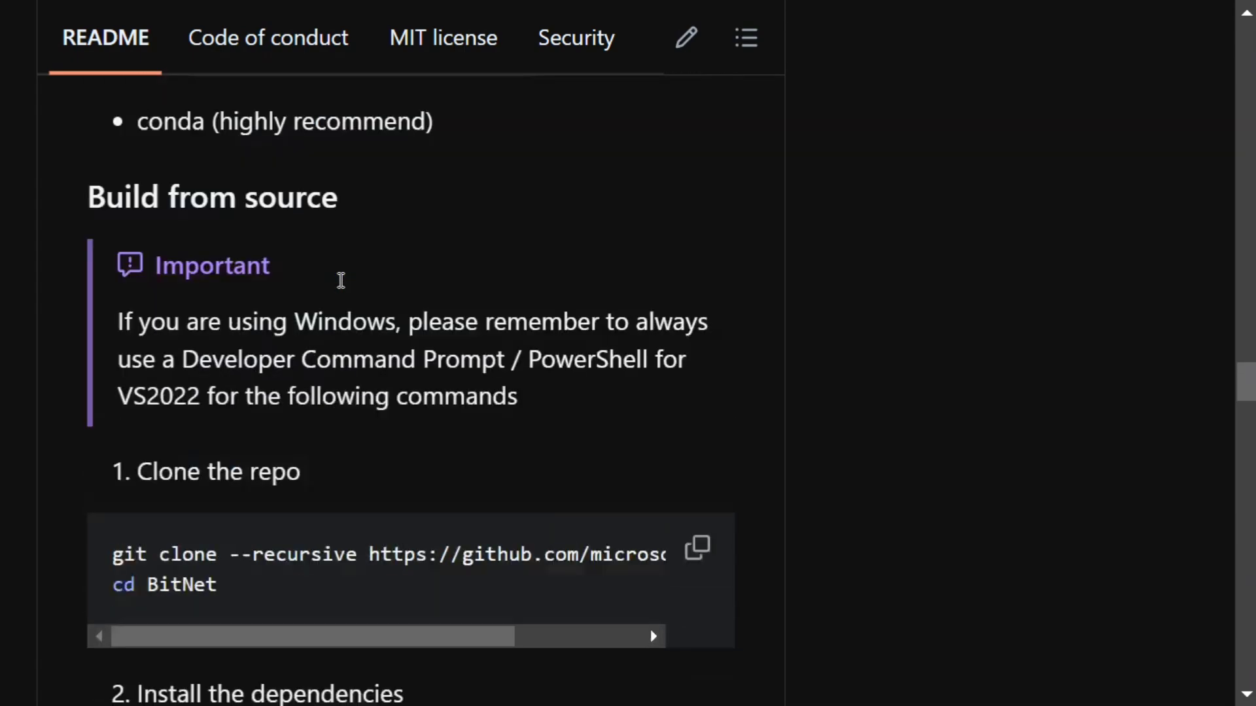
scroll(up, 3)
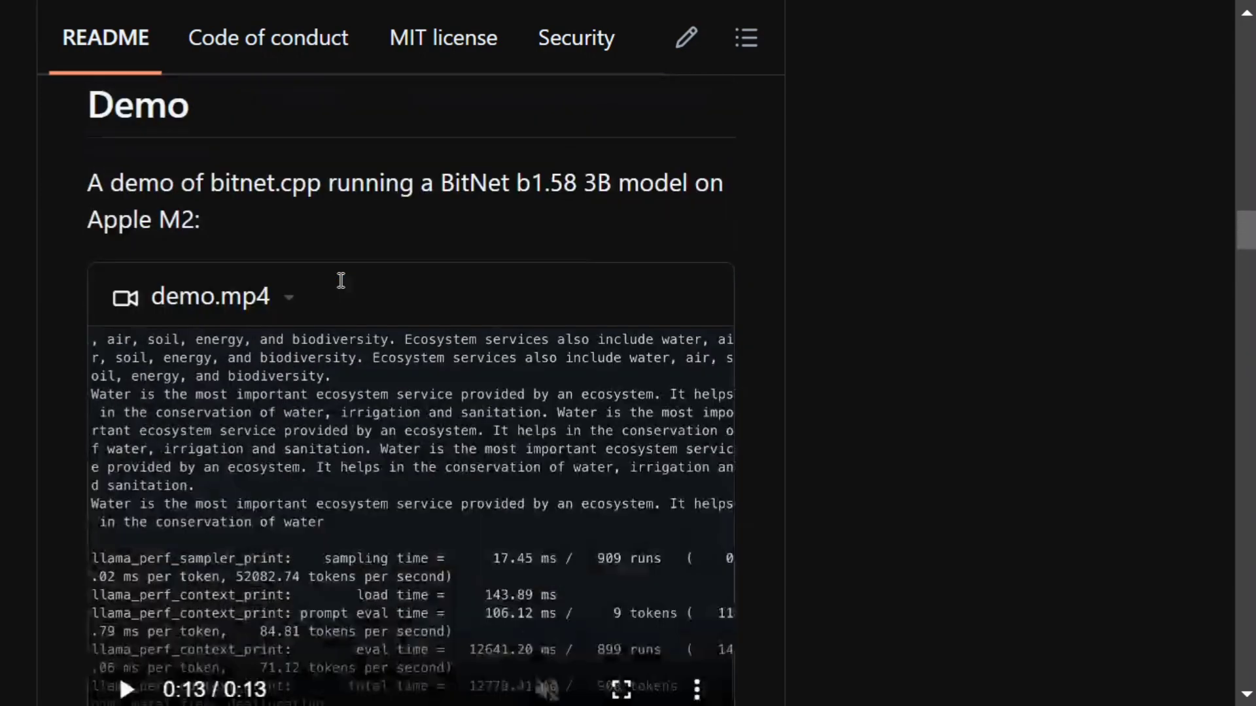